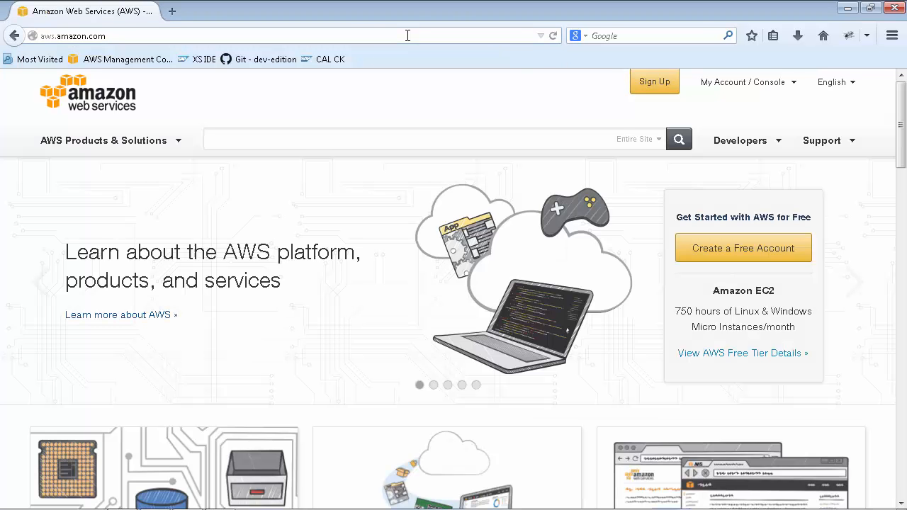
mouse_move(698, 121)
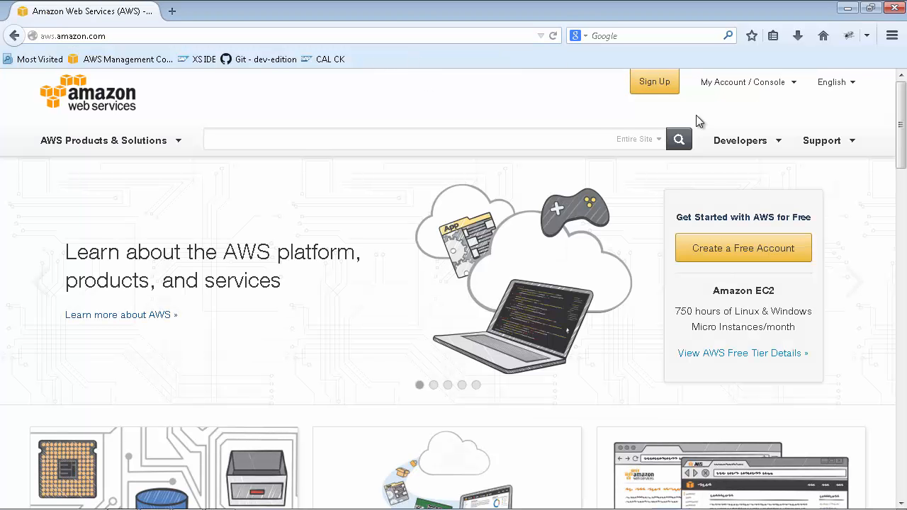
Reach the AWS Management Console sign-in page as a returning user with email and password
click(744, 81)
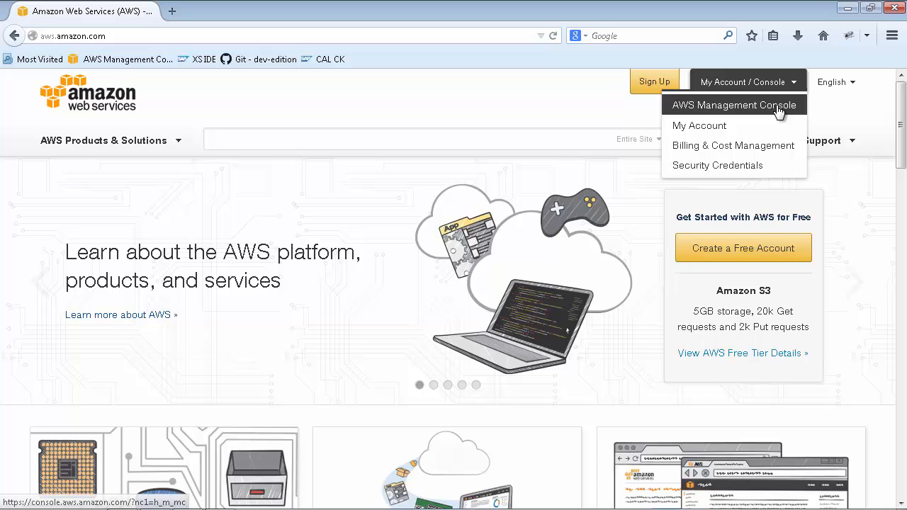
click(733, 105)
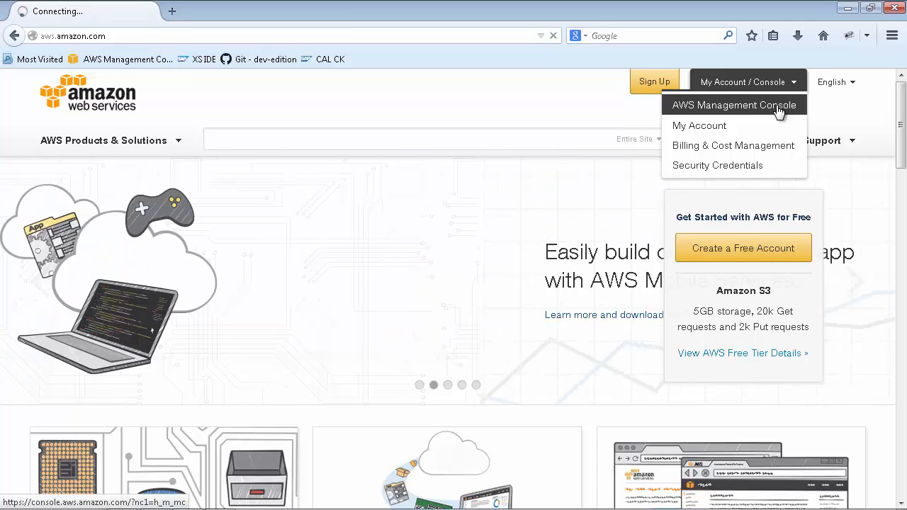
click(734, 105)
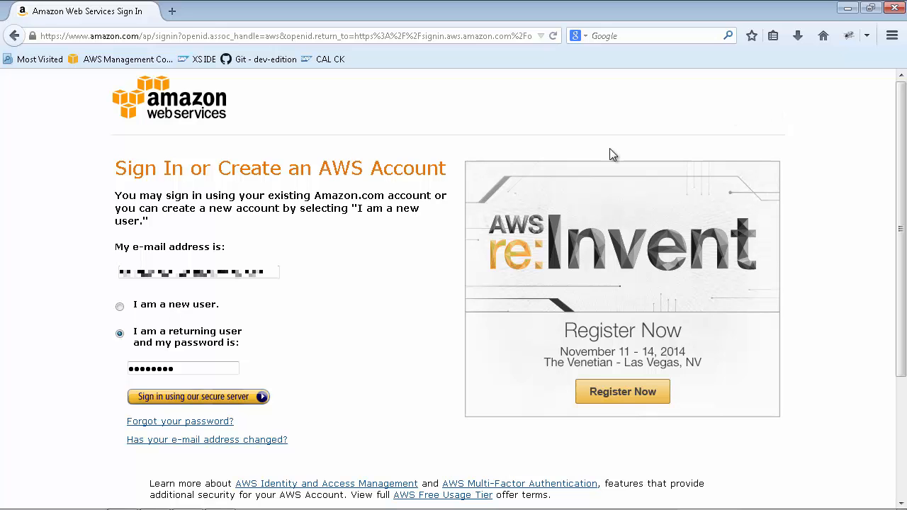
mouse_move(224, 400)
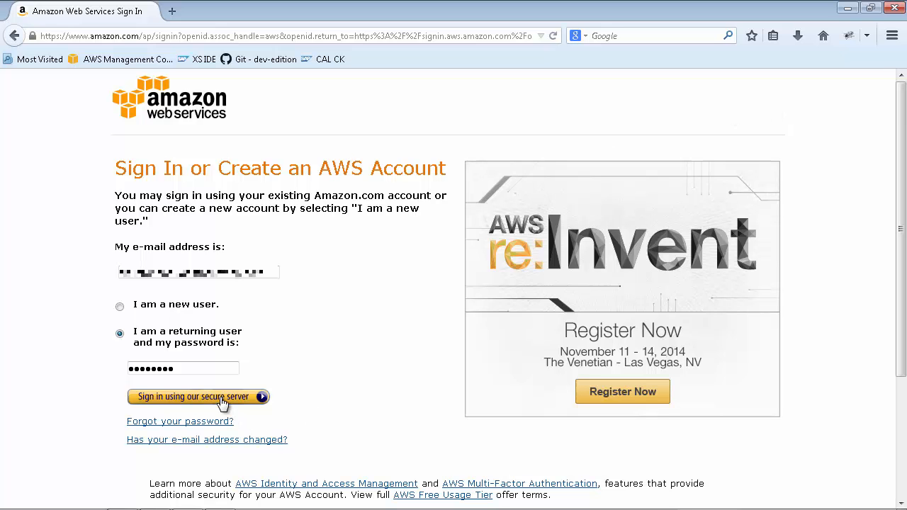
Sign in through the secure server and open IAM under Deployment & Management
click(199, 396)
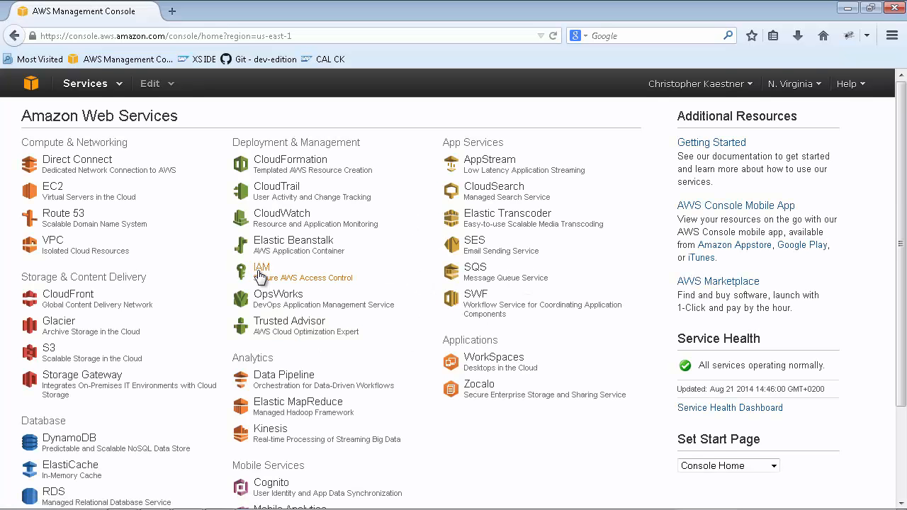
mouse_move(262, 271)
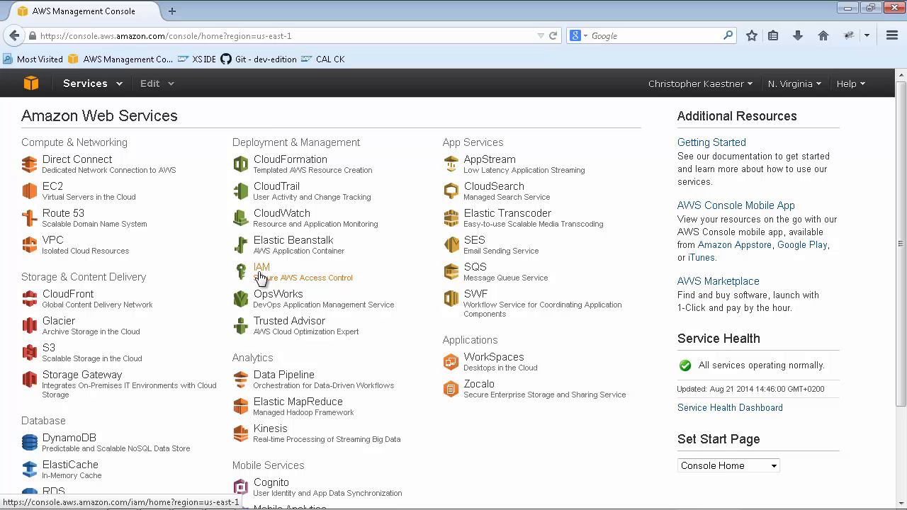
click(261, 266)
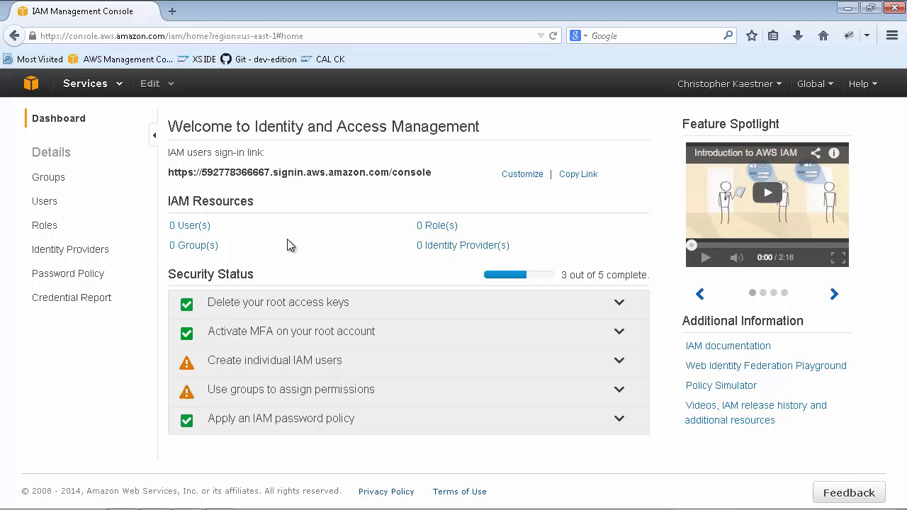
mouse_move(198, 219)
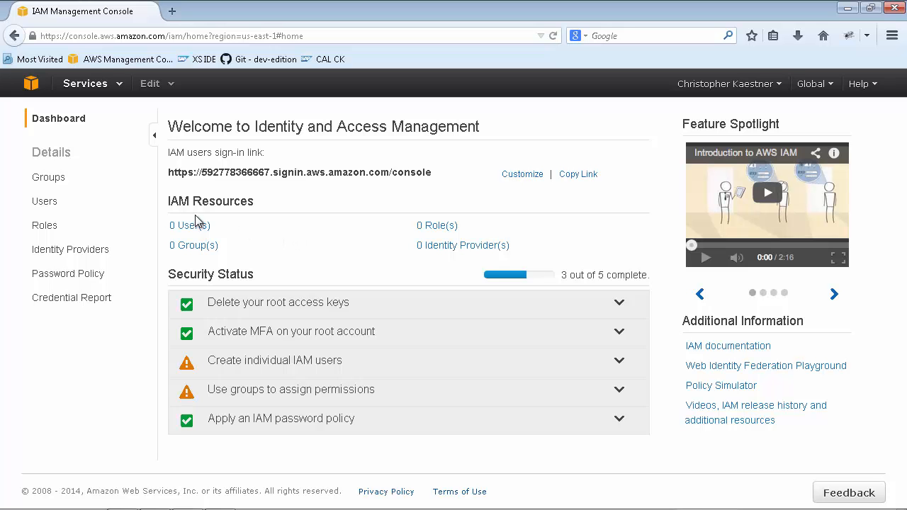
Create the IAM user sap_cal_user with 'Generate an access key' enabled
click(44, 201)
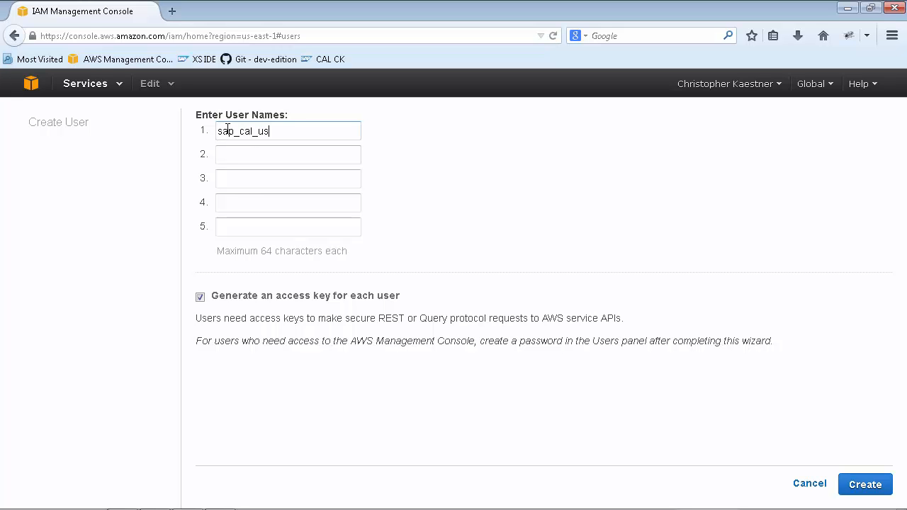
text(er)
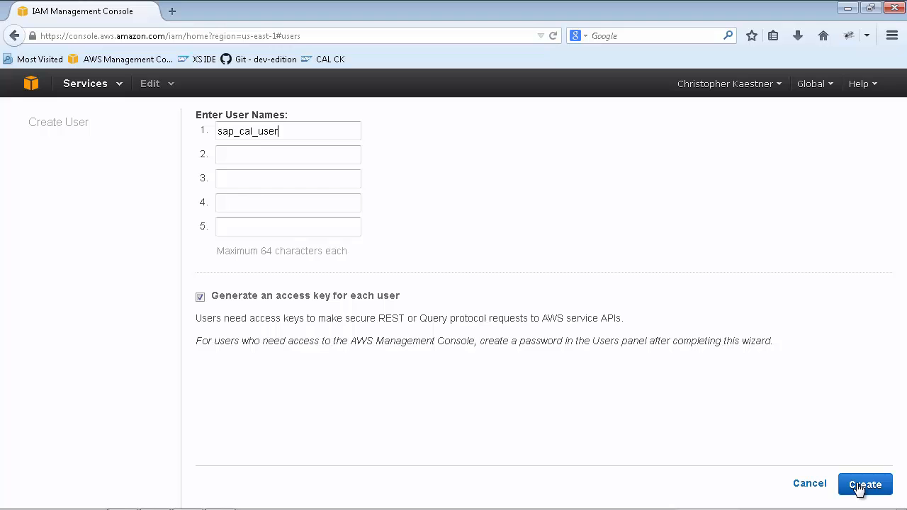
click(864, 484)
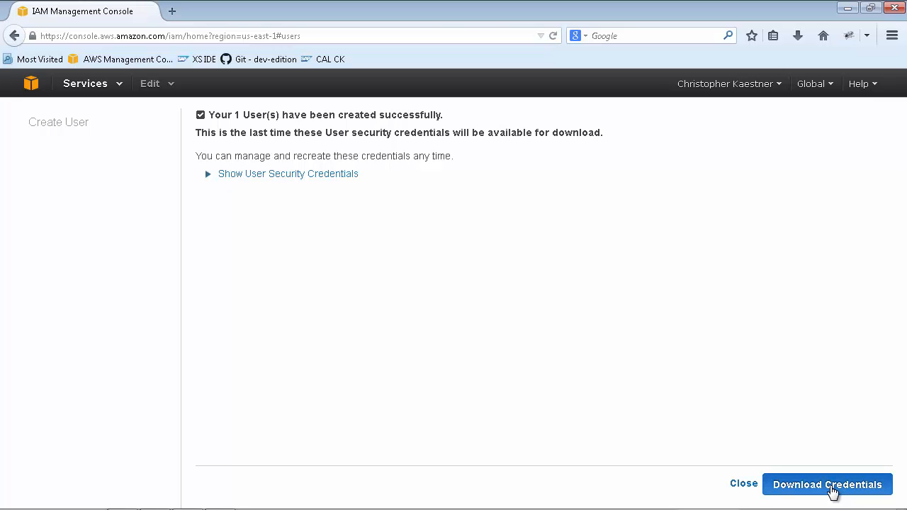
Download and save sap_cal_user's security credentials file, then return to the users list
click(827, 484)
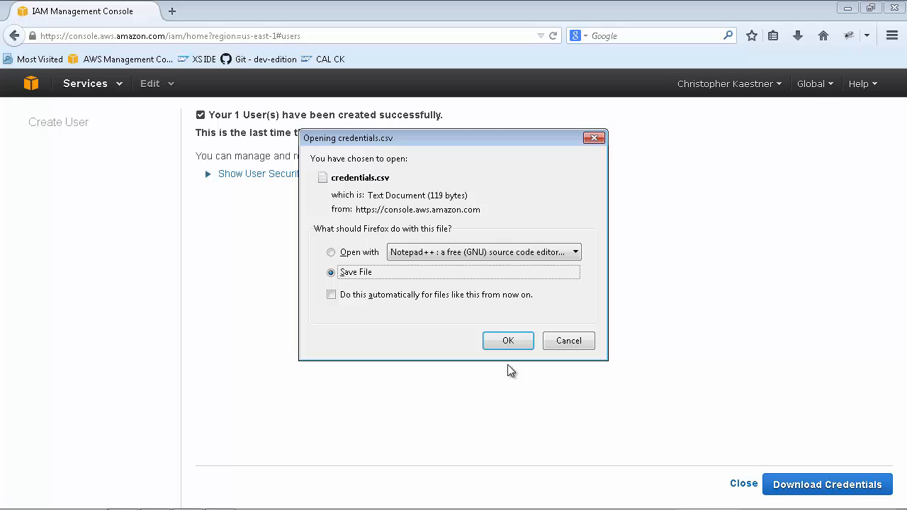
click(507, 341)
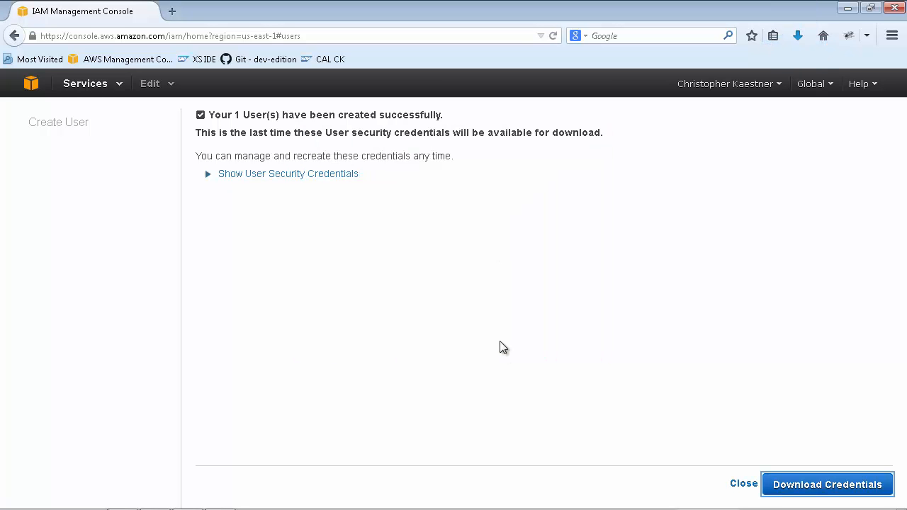
mouse_move(268, 301)
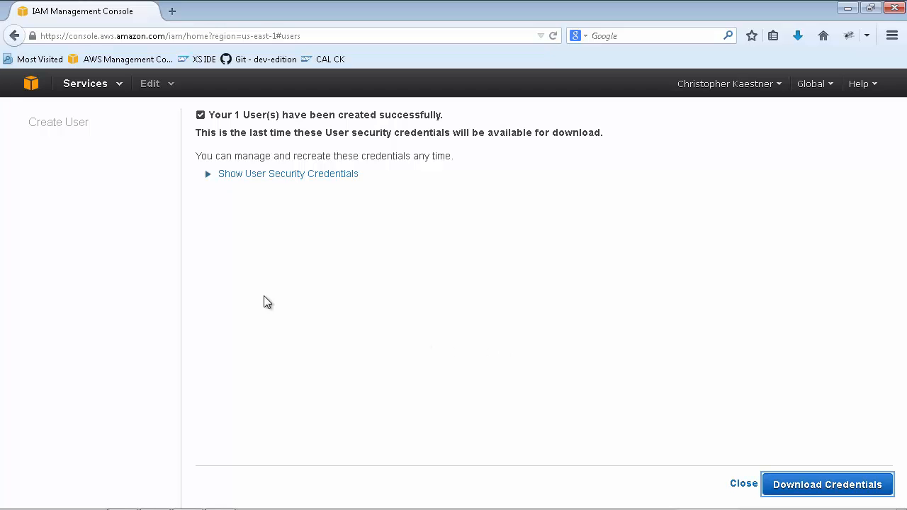
click(743, 484)
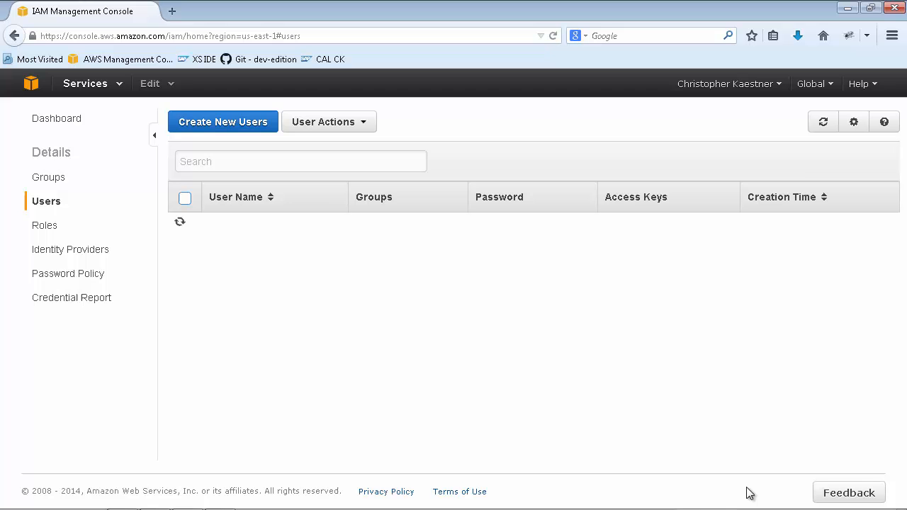
Create the IAM group sap_cal_group with the Administrator Access policy attached
click(49, 178)
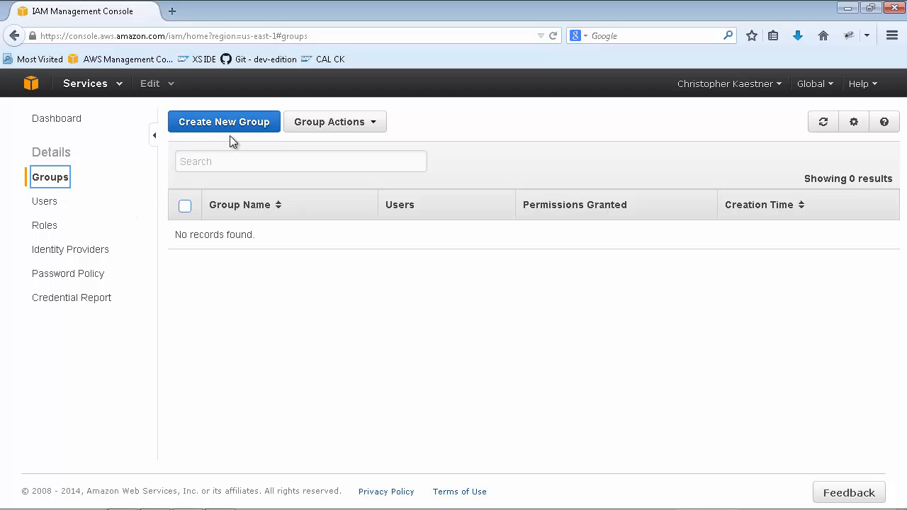
click(223, 121)
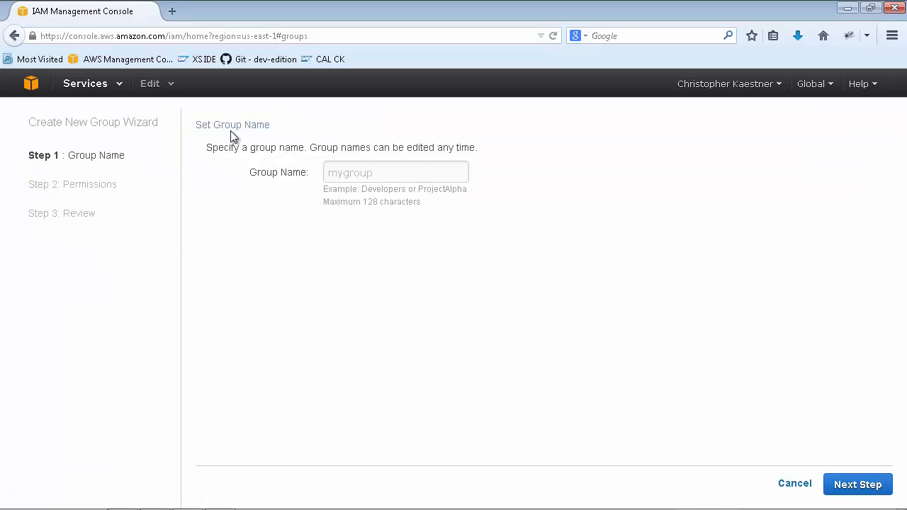
click(396, 173)
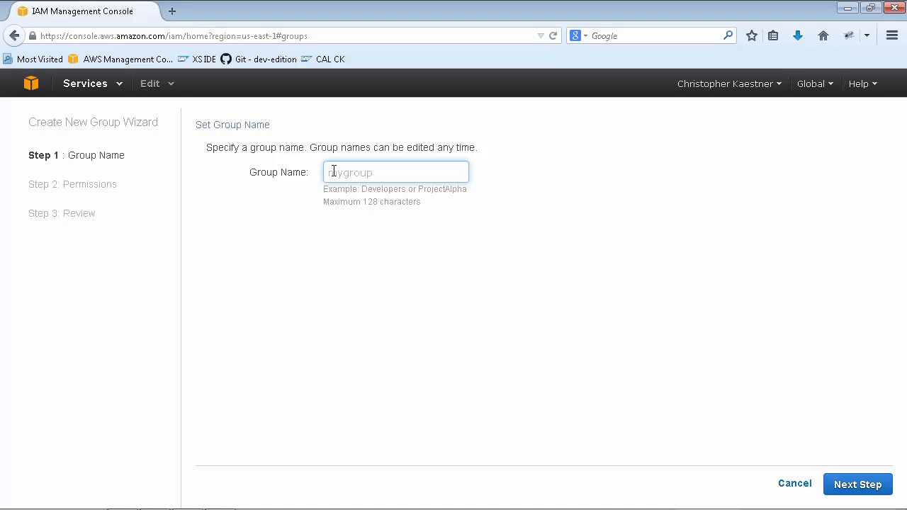
text(slap_cal_group)
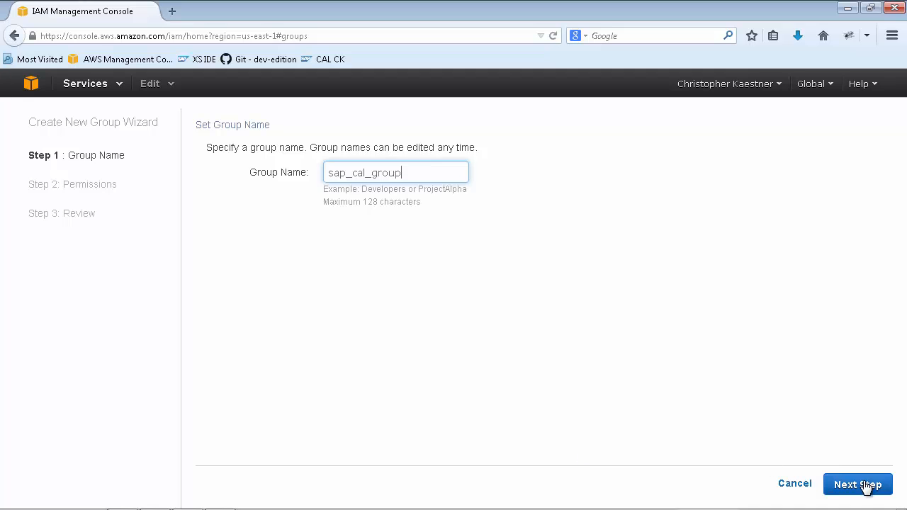
click(858, 484)
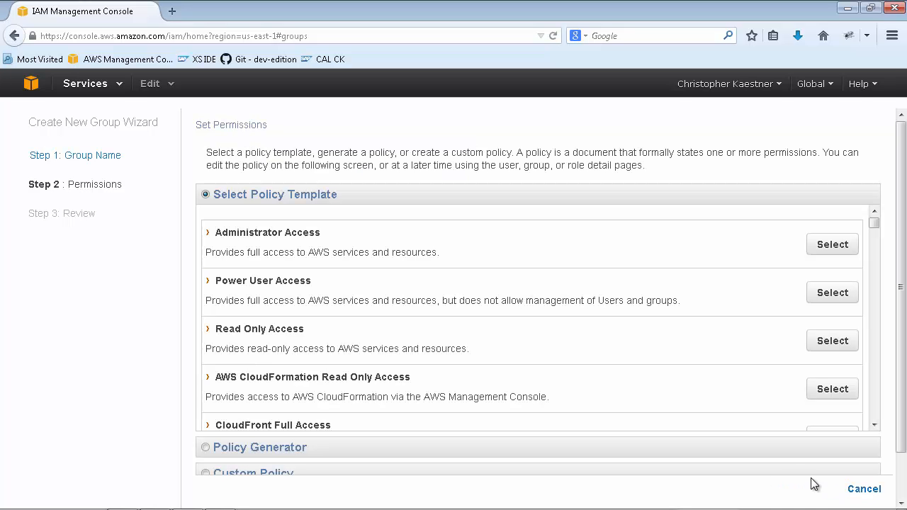
click(832, 244)
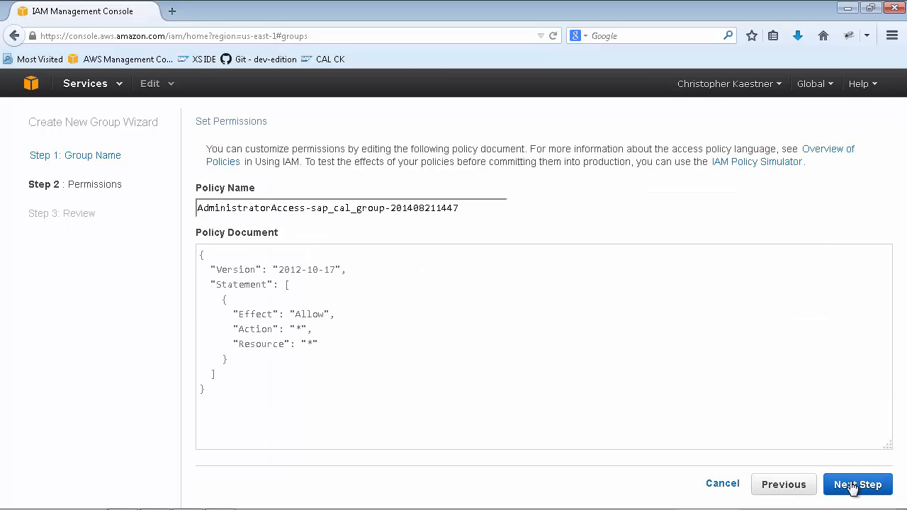
click(857, 484)
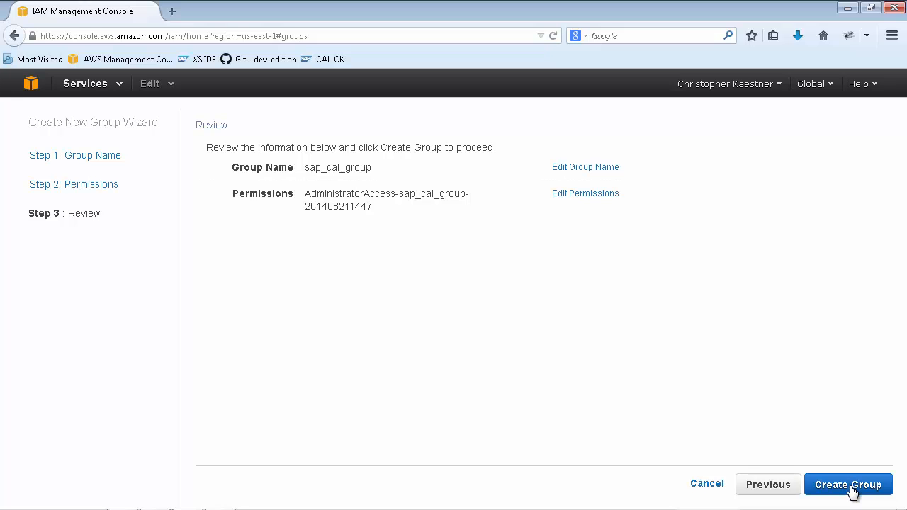
click(848, 484)
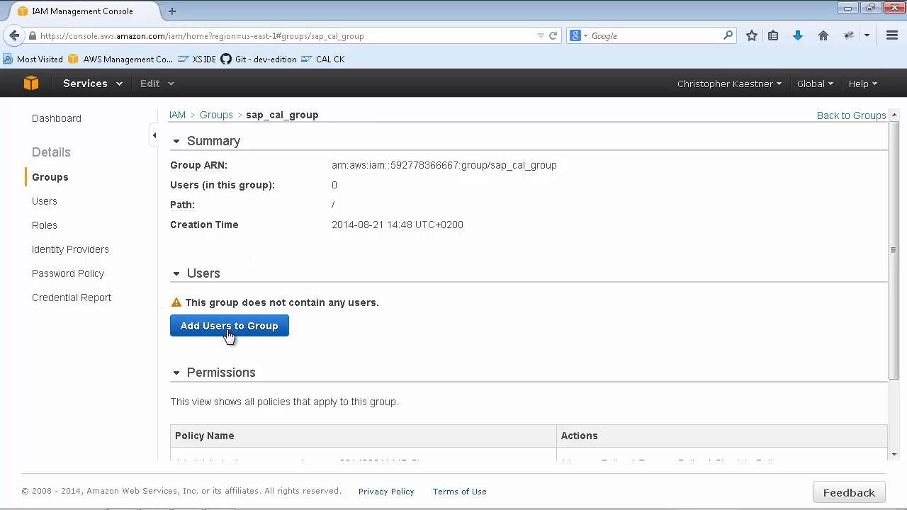
Add sap_cal_user to sap_cal_group and return to the IAM dashboard
click(229, 325)
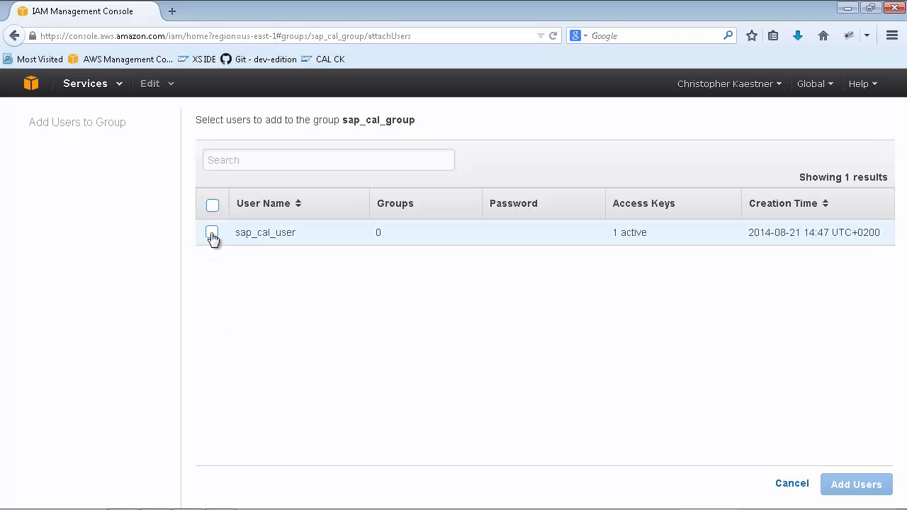
click(212, 233)
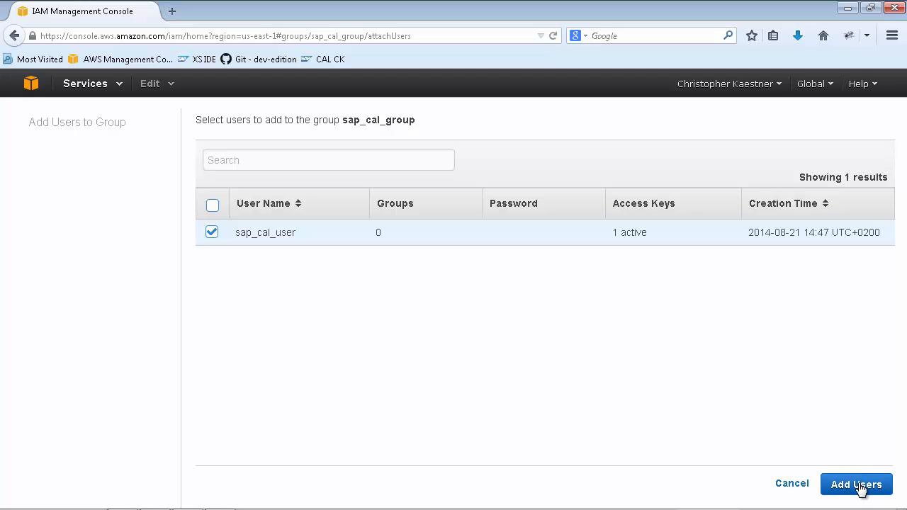
click(856, 484)
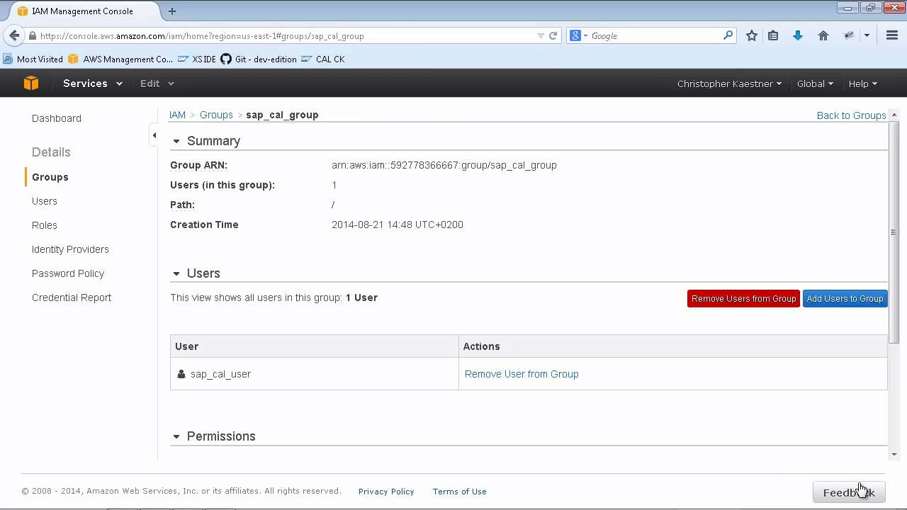
mouse_move(819, 487)
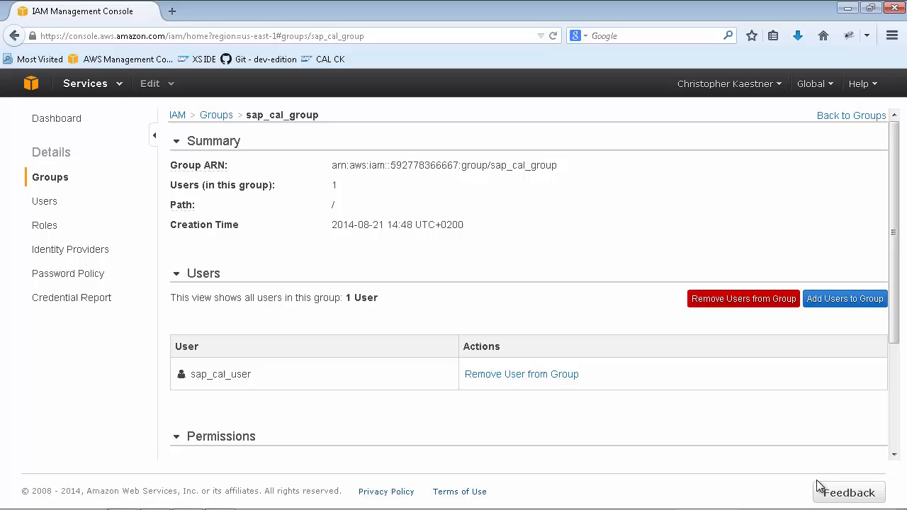
mouse_move(56, 118)
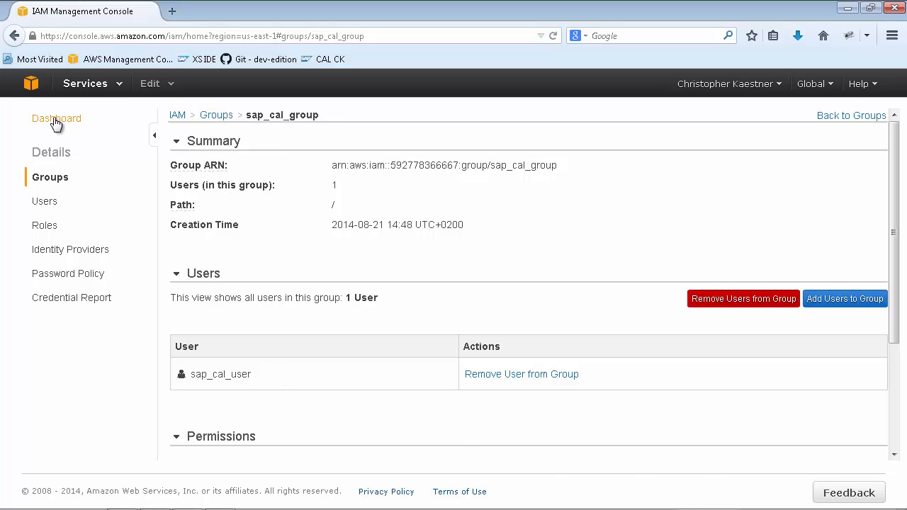
click(56, 118)
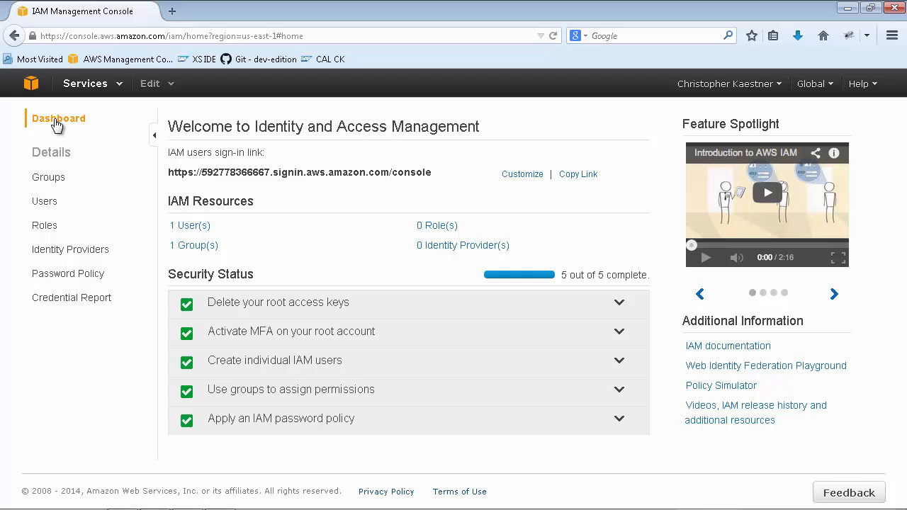
mouse_move(424, 275)
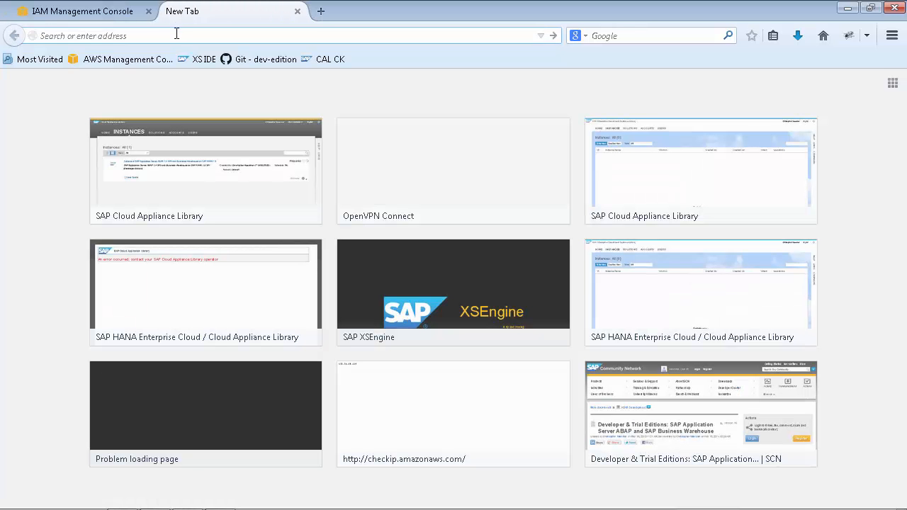
text(www.sap.com/abaptrial)
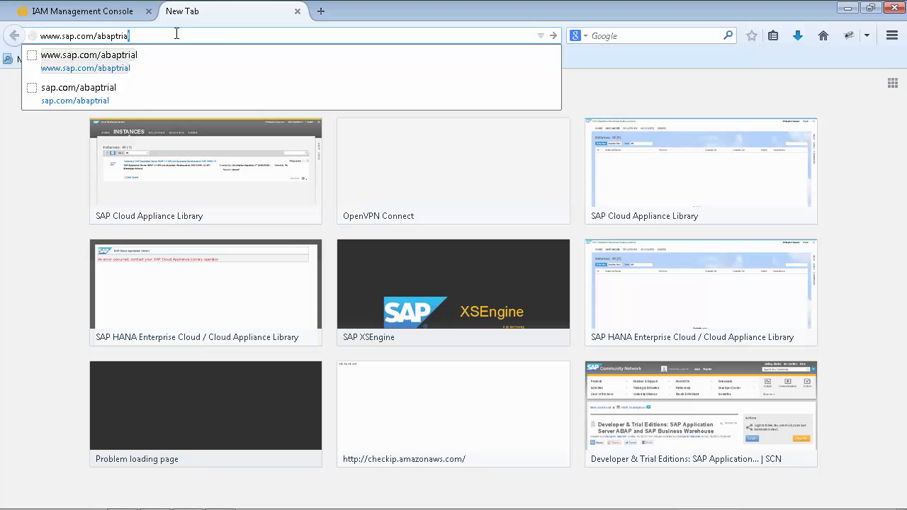
click(700, 411)
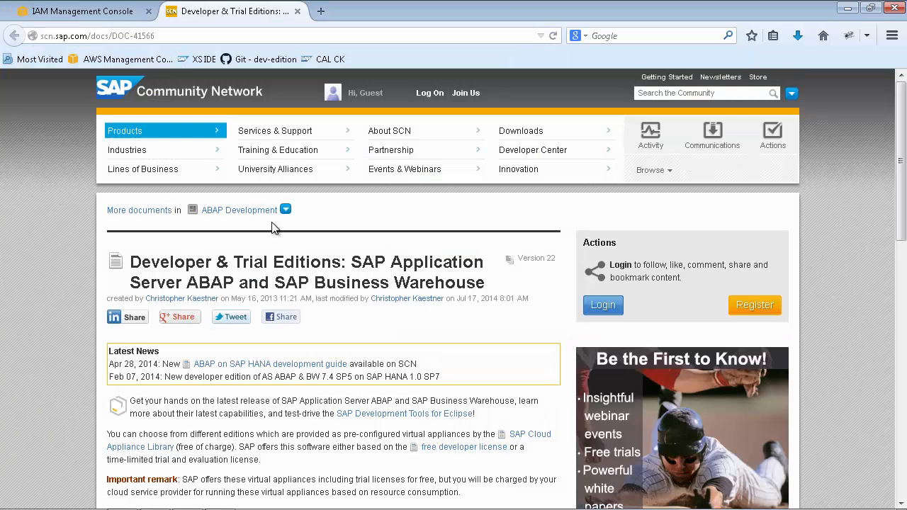
click(602, 304)
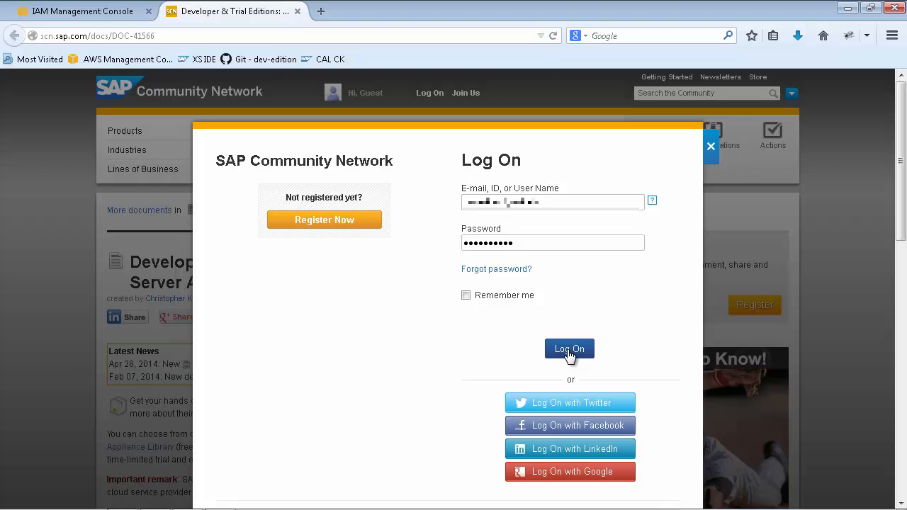
click(569, 349)
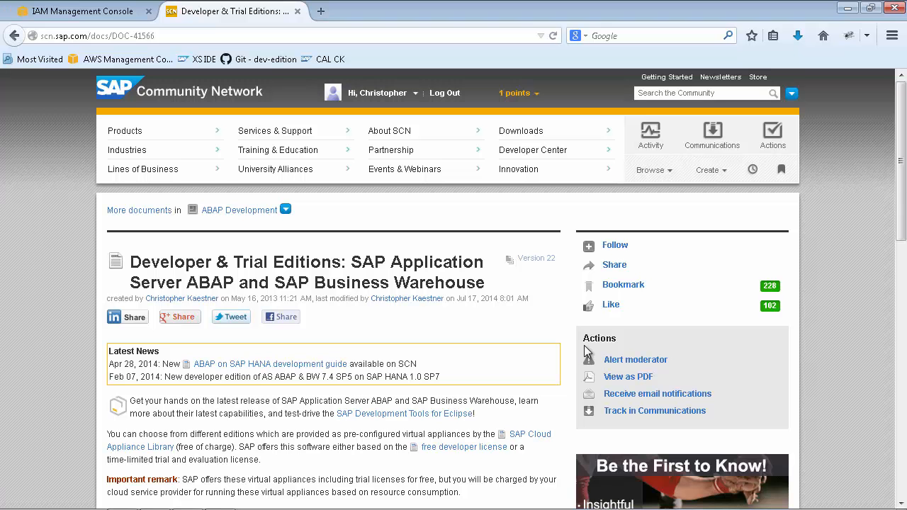
Under Get Your Free Virtual Appliance, open AS ABAP incl. BW 7.4 SP5 on SAP HANA SP7 [Developer Edition]
scroll(down, 3)
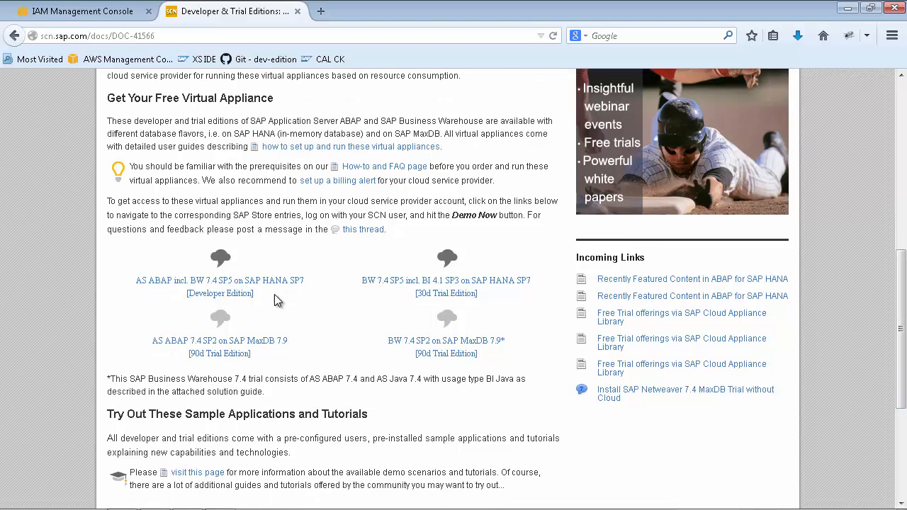
mouse_move(220, 284)
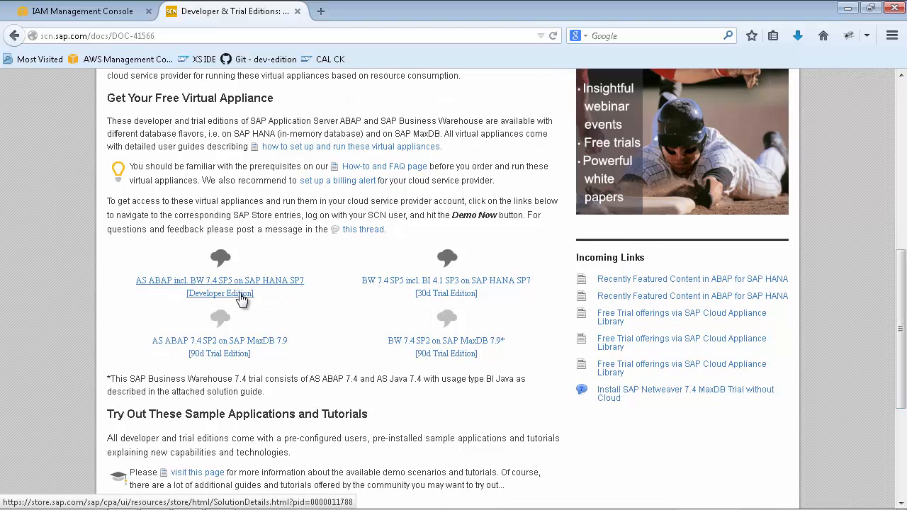
click(220, 294)
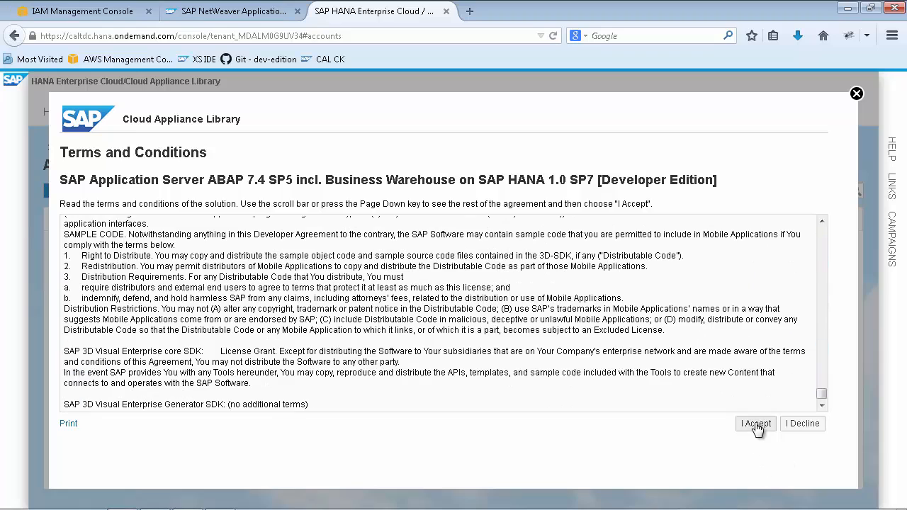
Accept the Terms and Conditions for the developer edition solution
click(755, 423)
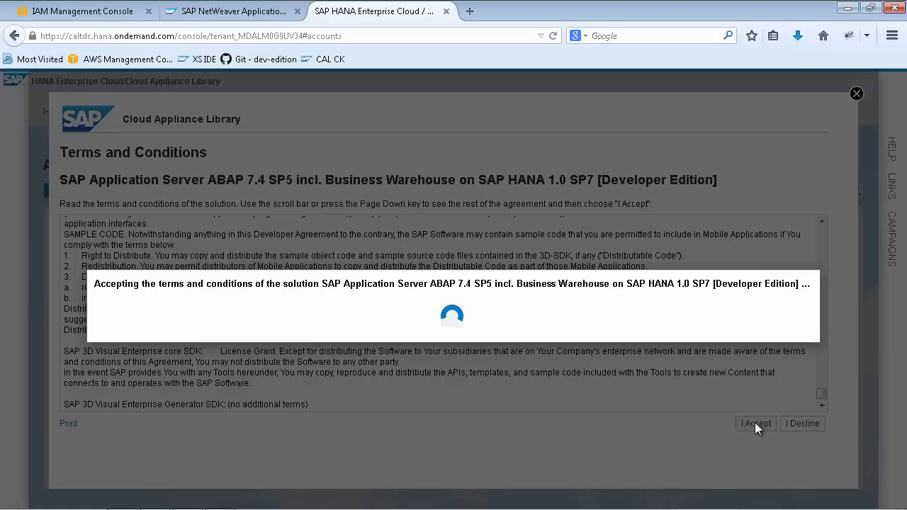
click(754, 423)
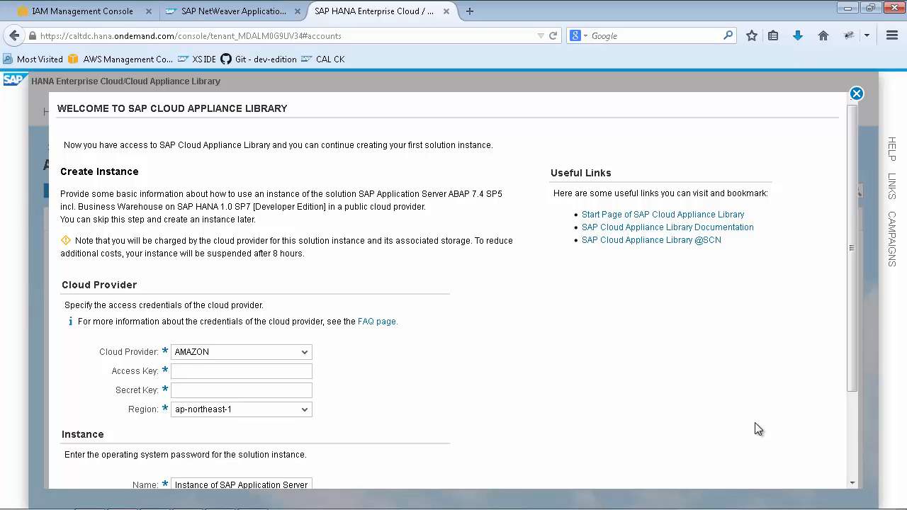
click(241, 371)
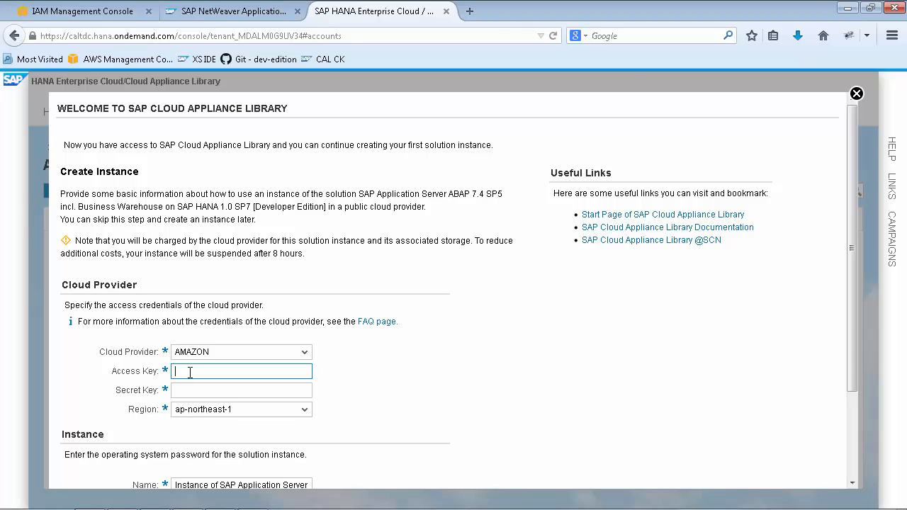
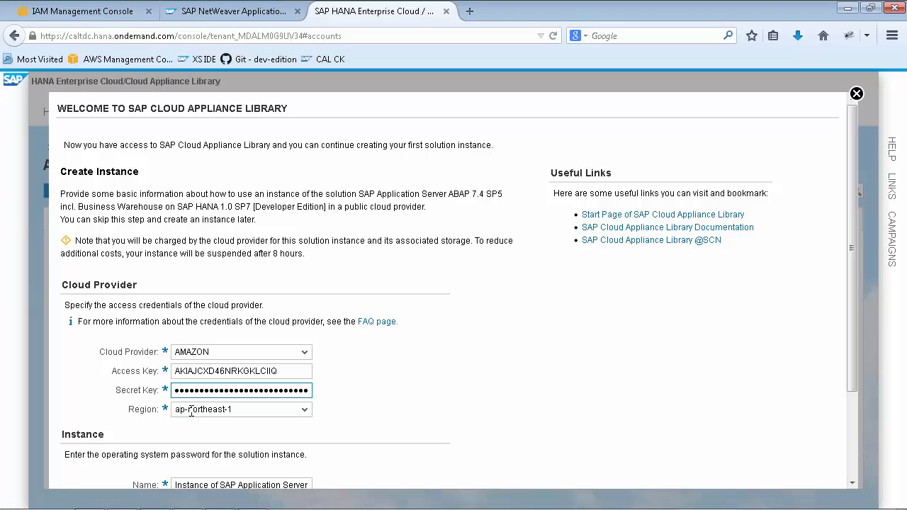
click(305, 409)
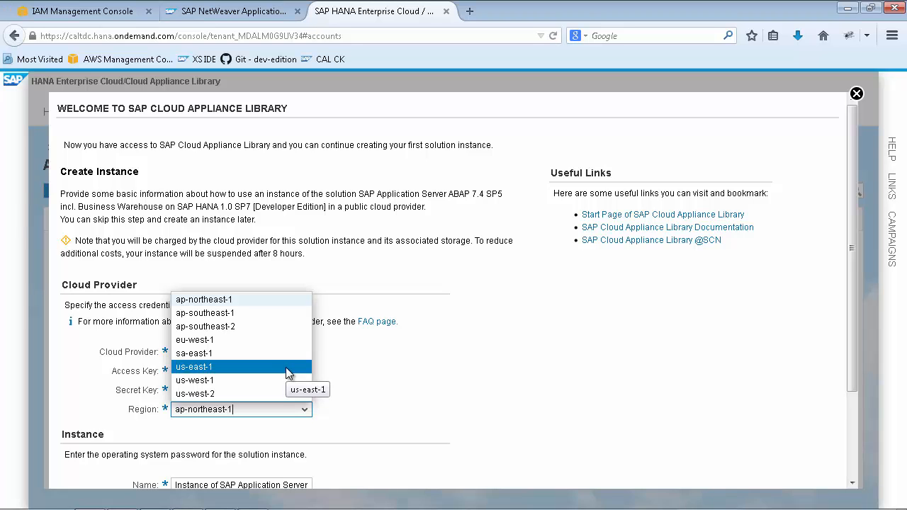
click(195, 367)
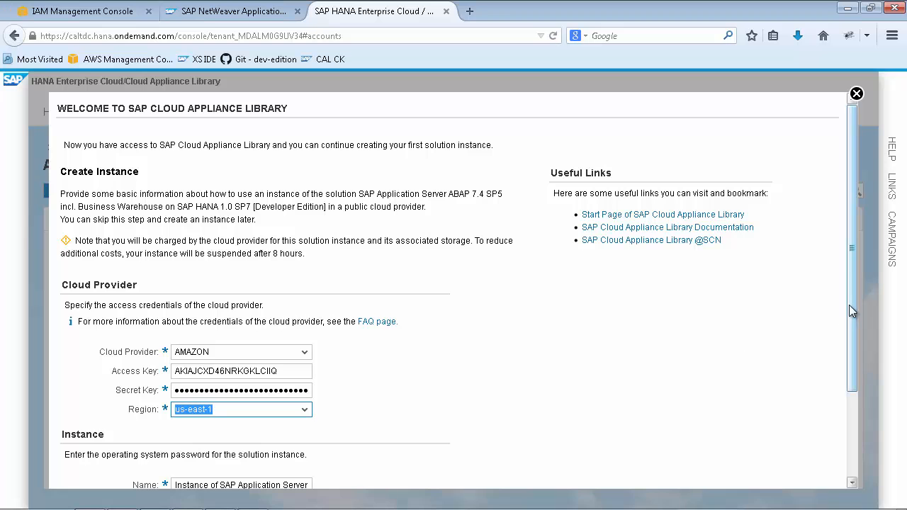
Set the operating system password and create the solution instance
scroll(down, 3)
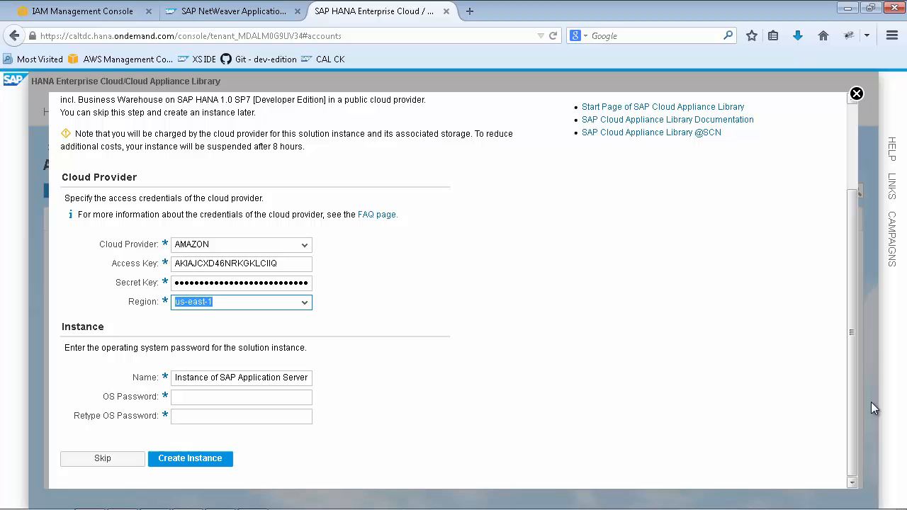
mouse_move(335, 416)
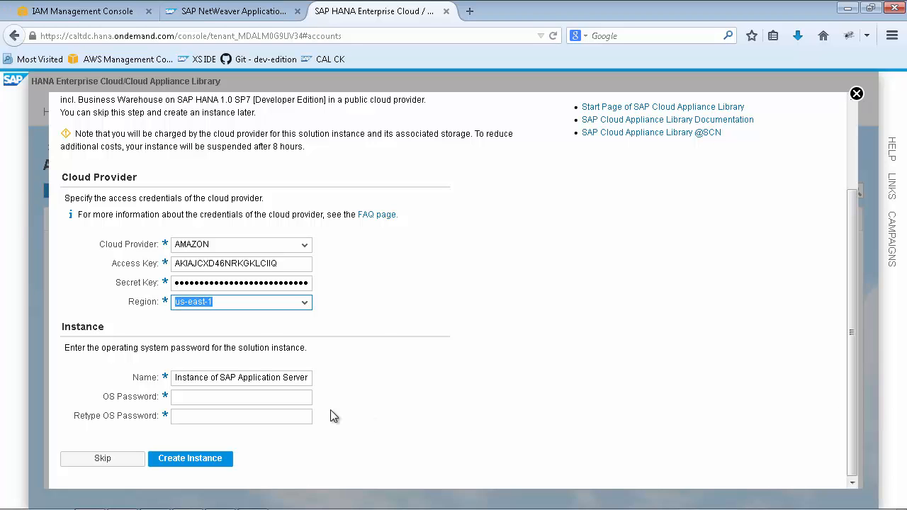
click(241, 397)
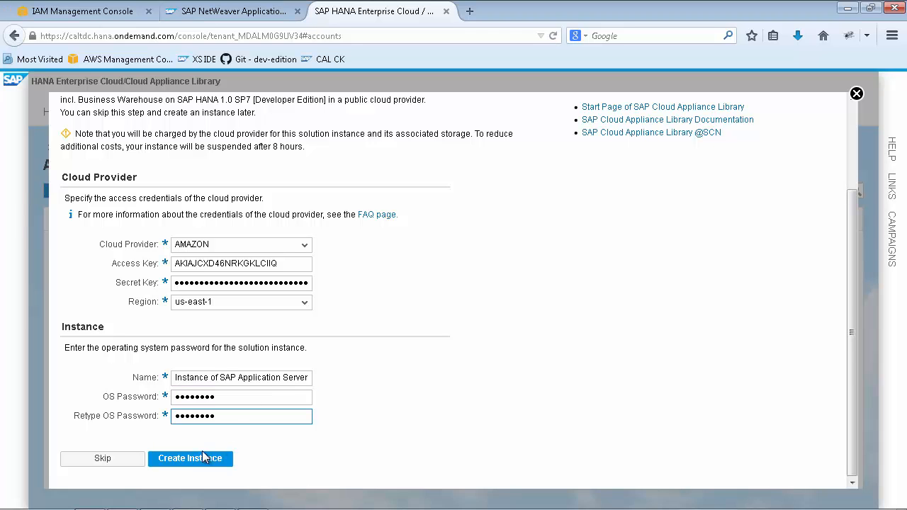
click(189, 459)
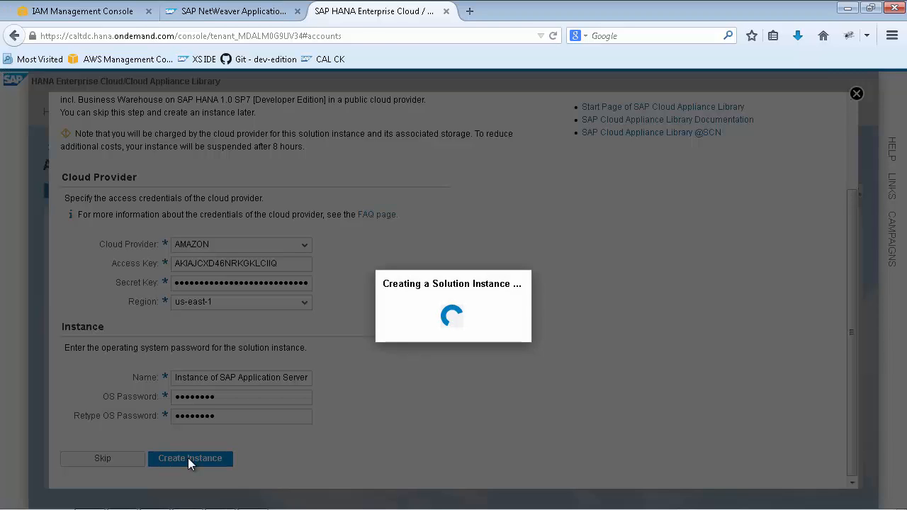
Open the User Guide PDF linked under the Prepared ABAP developer edition instance
click(190, 458)
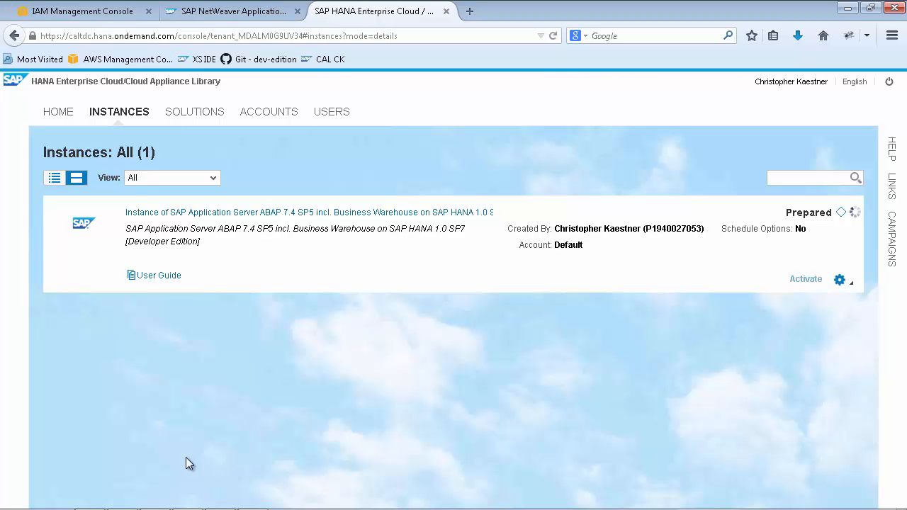
mouse_move(156, 275)
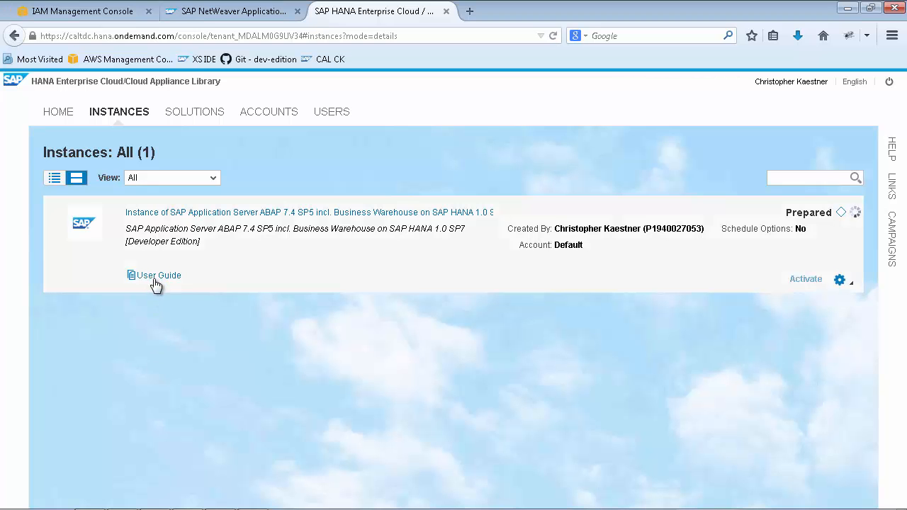
mouse_move(155, 275)
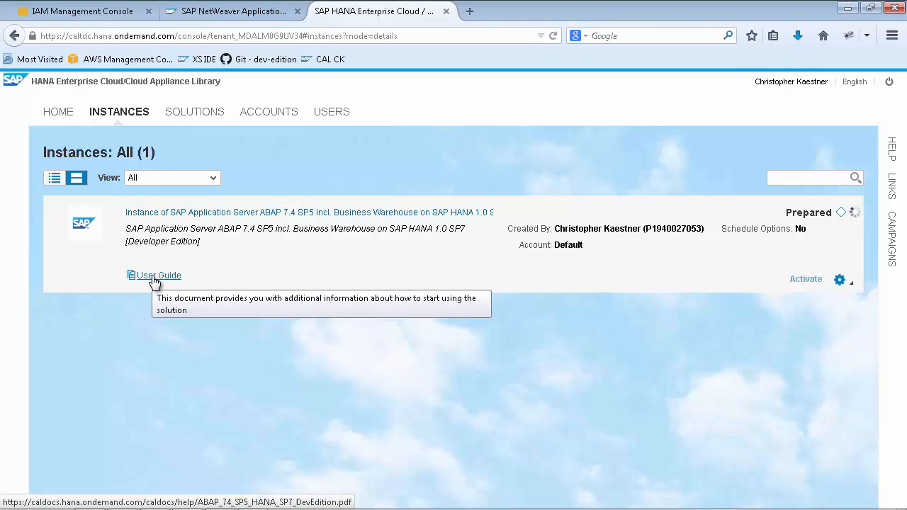
click(158, 275)
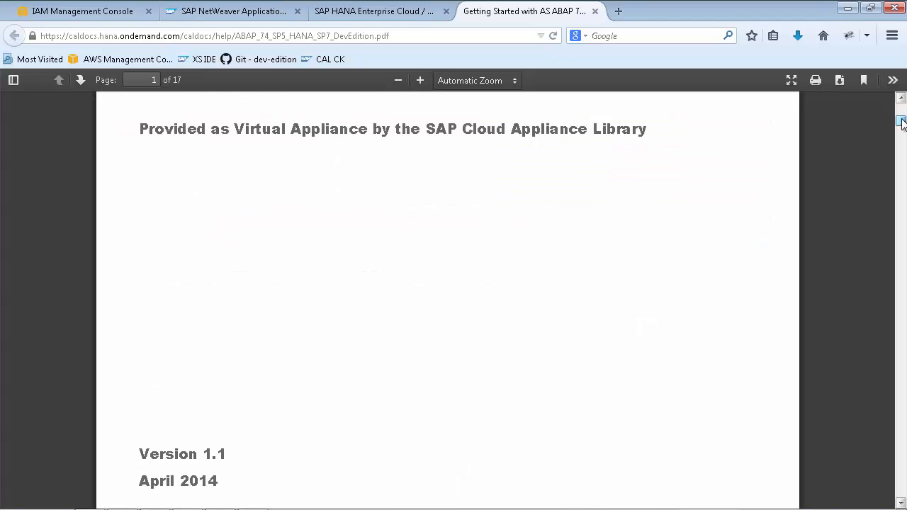
Skim the user guide PDF down to its table of contents, then close it
scroll(down, 3)
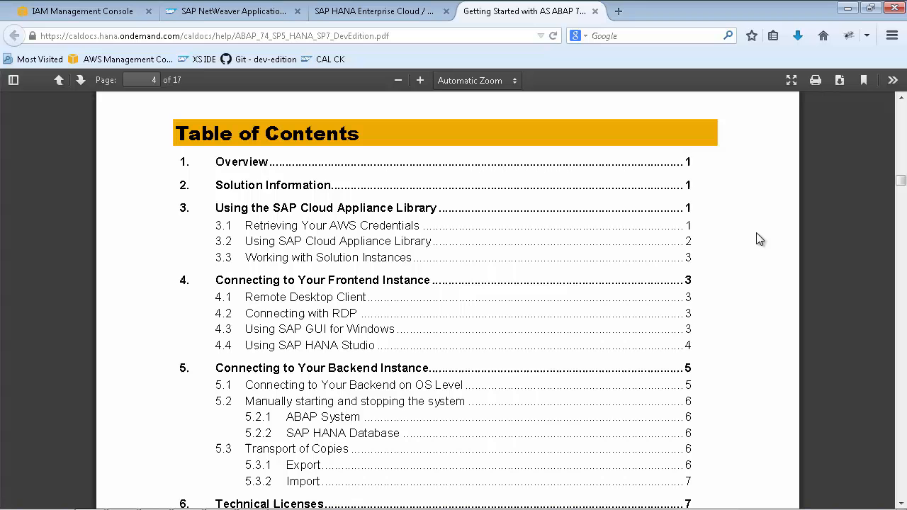
mouse_move(595, 11)
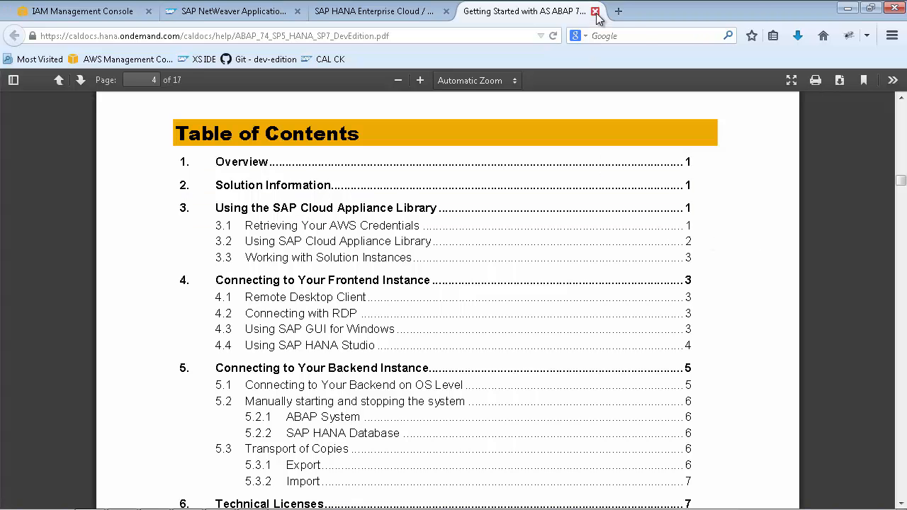
click(595, 11)
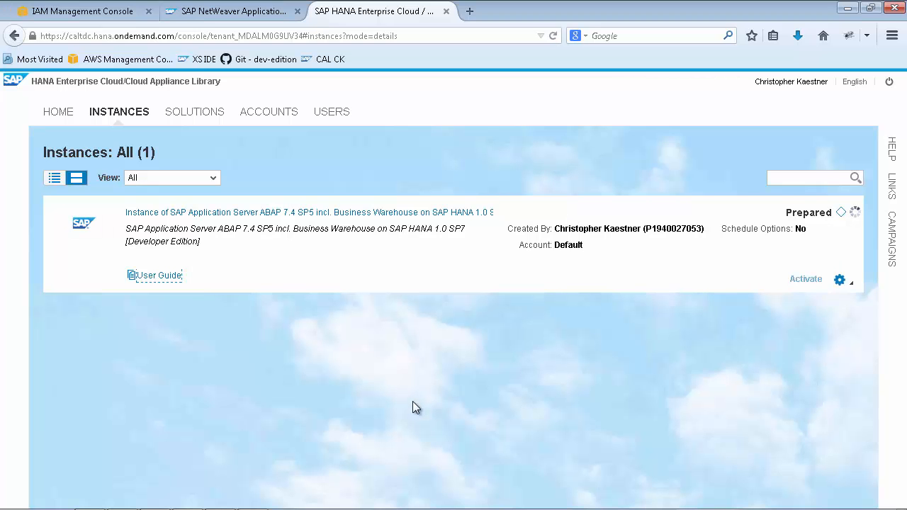
Open the Instance details dialog for the activating ABAP 7.4 instance
click(805, 278)
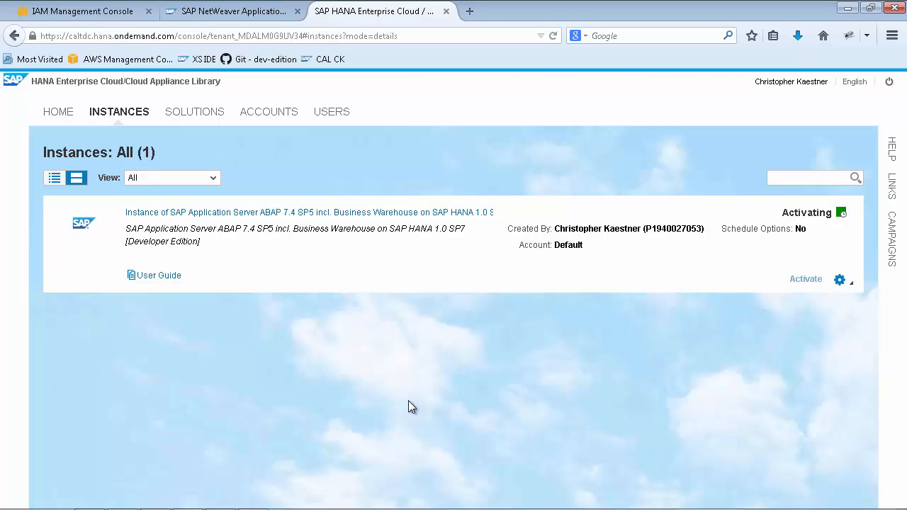
mouse_move(301, 216)
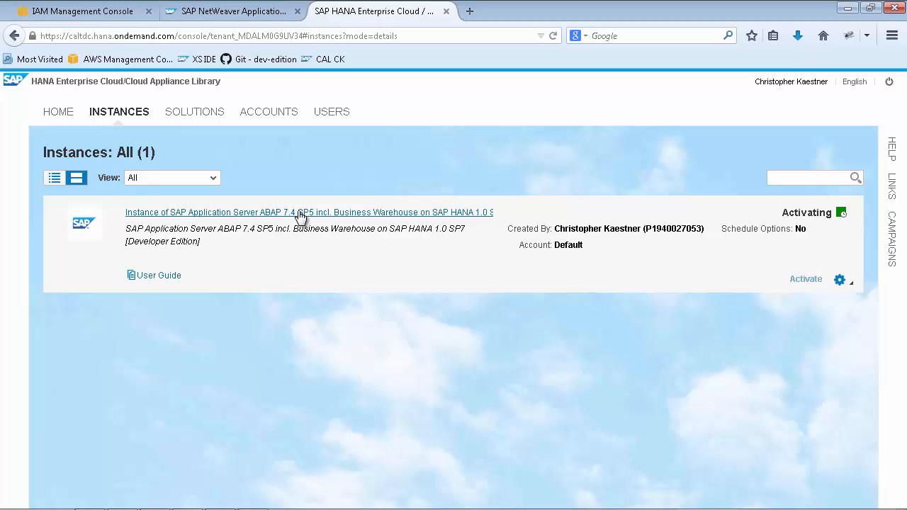
mouse_move(308, 213)
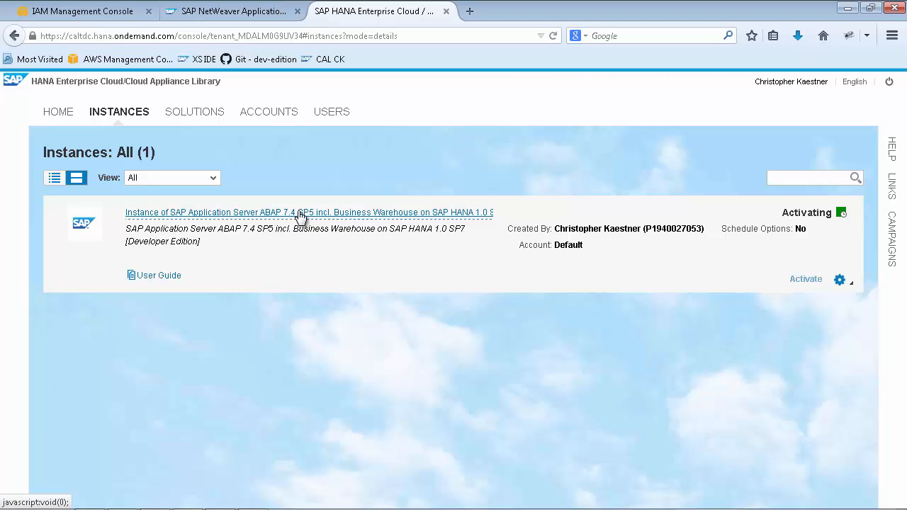
click(310, 212)
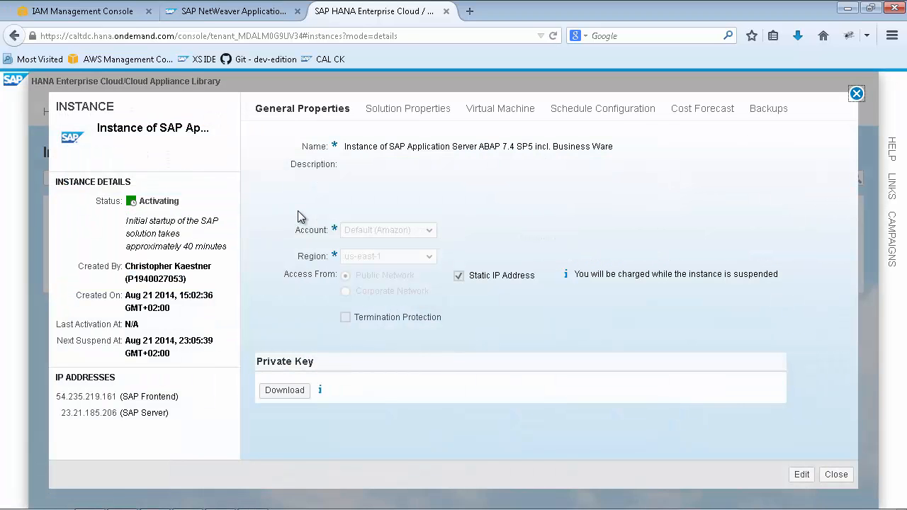
mouse_move(42, 397)
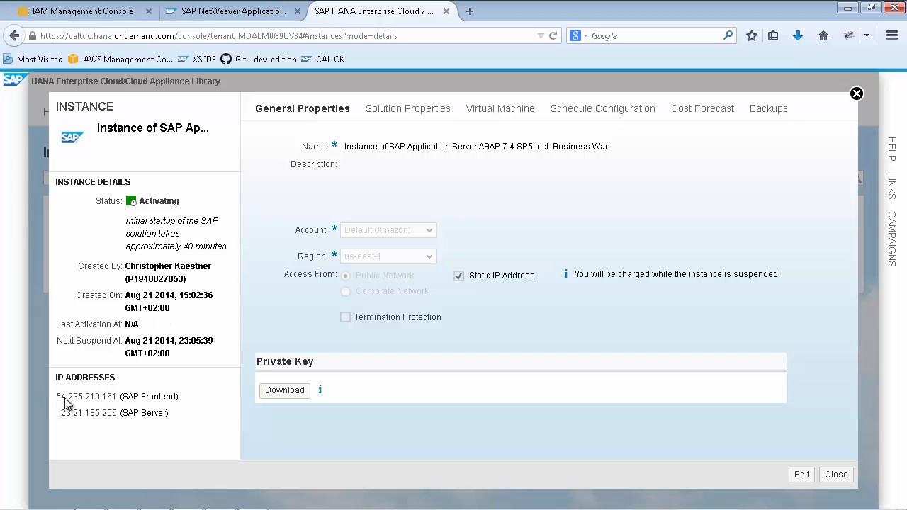
Select the SAP Frontend IP address 54.235.219.161 in the IP Addresses section
double_click(85, 396)
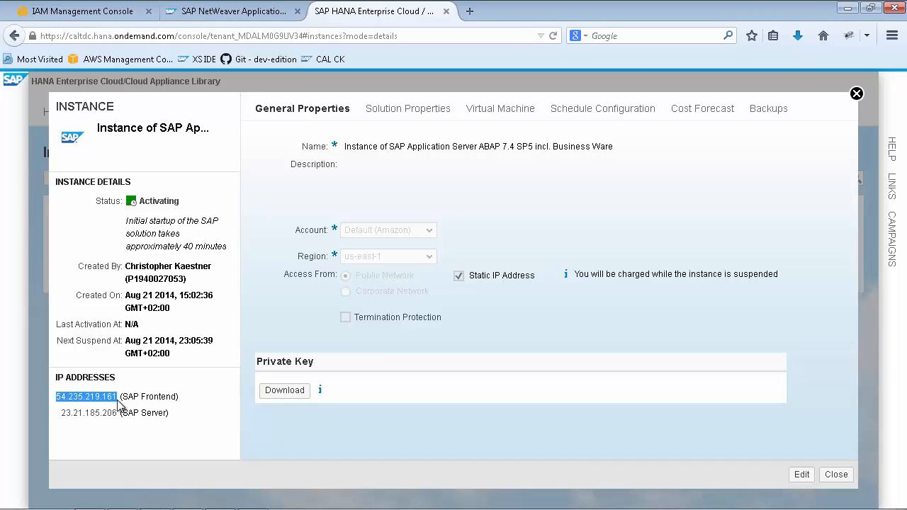
mouse_move(783, 443)
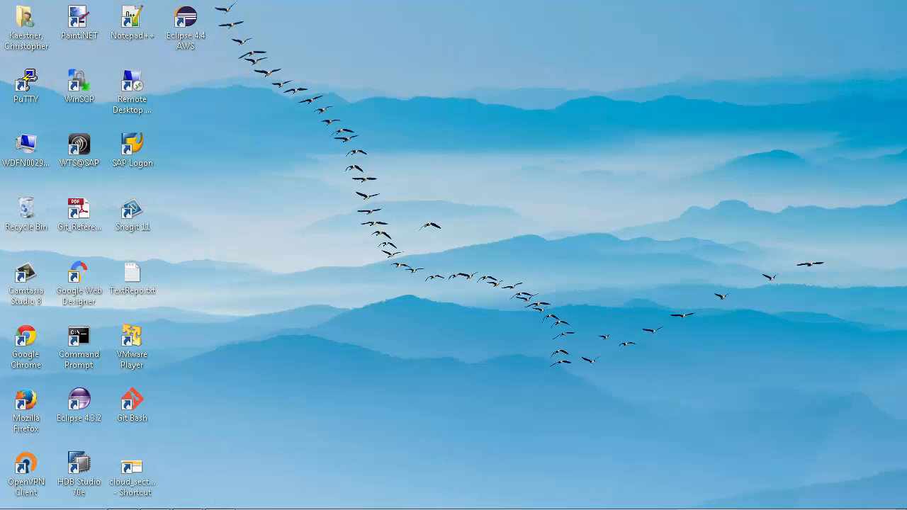
mouse_move(508, 260)
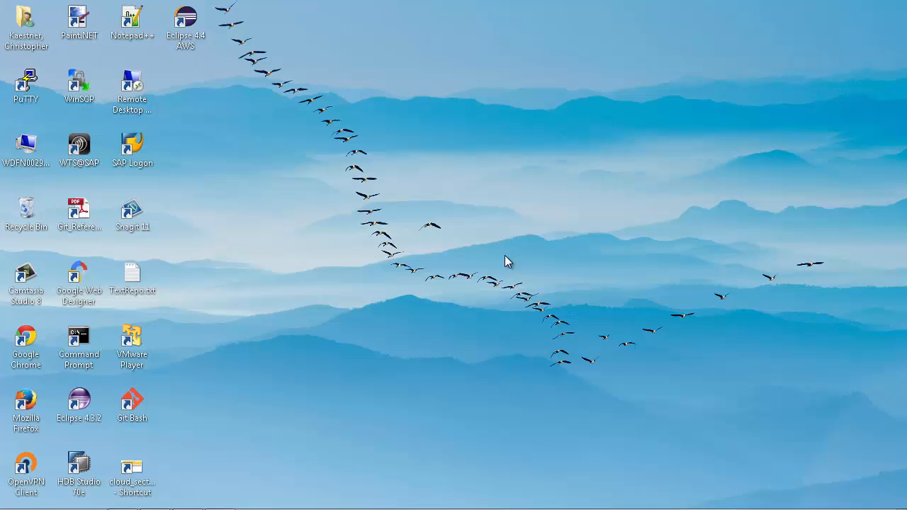
Launch Remote Desktop Connection from the Windows Start menu
click(19, 498)
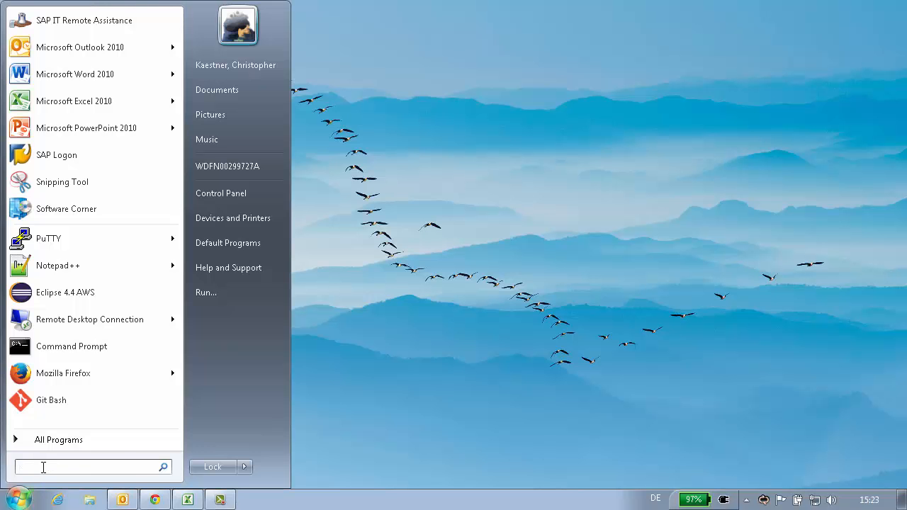
click(89, 319)
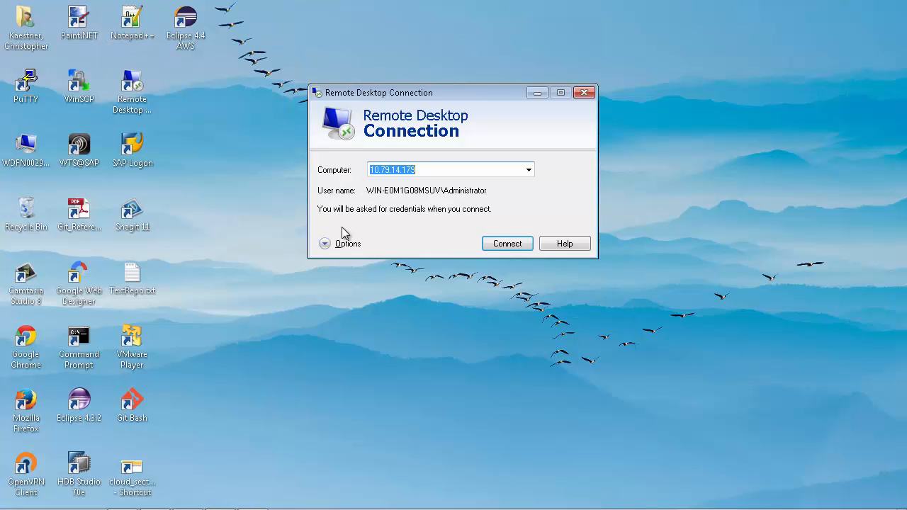
Connect to 10.79.14.179 as \Administrator with its password using another account
click(507, 244)
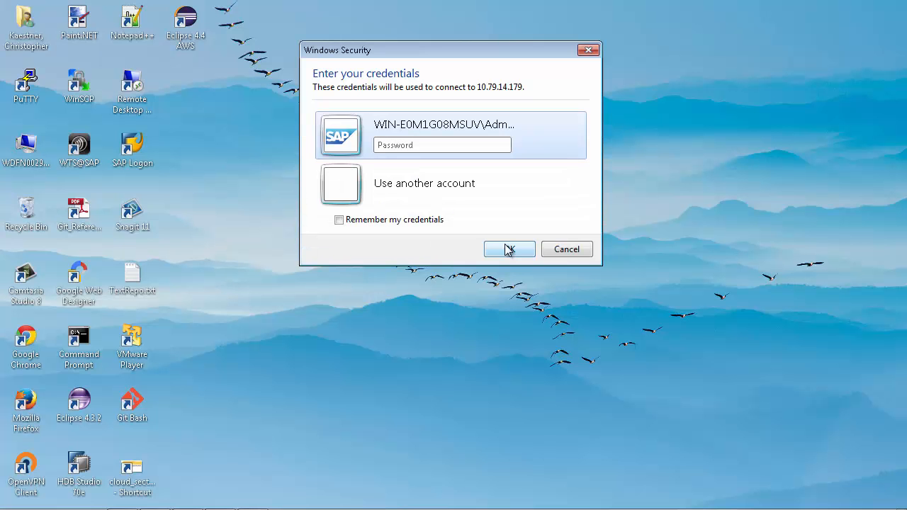
click(424, 182)
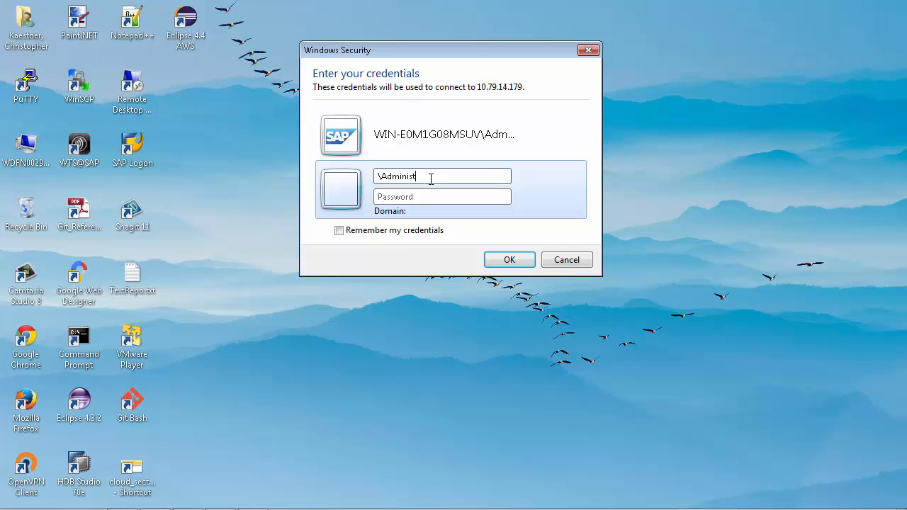
text(rator)
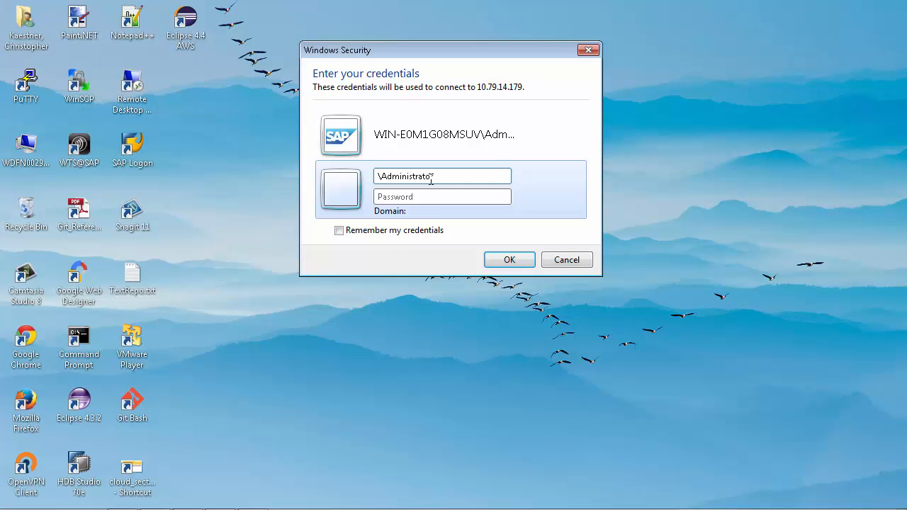
text(password)
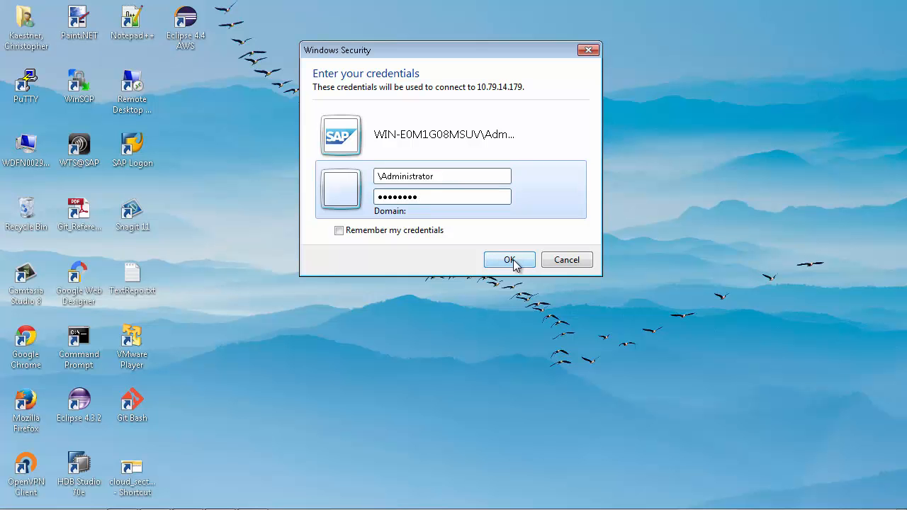
click(509, 259)
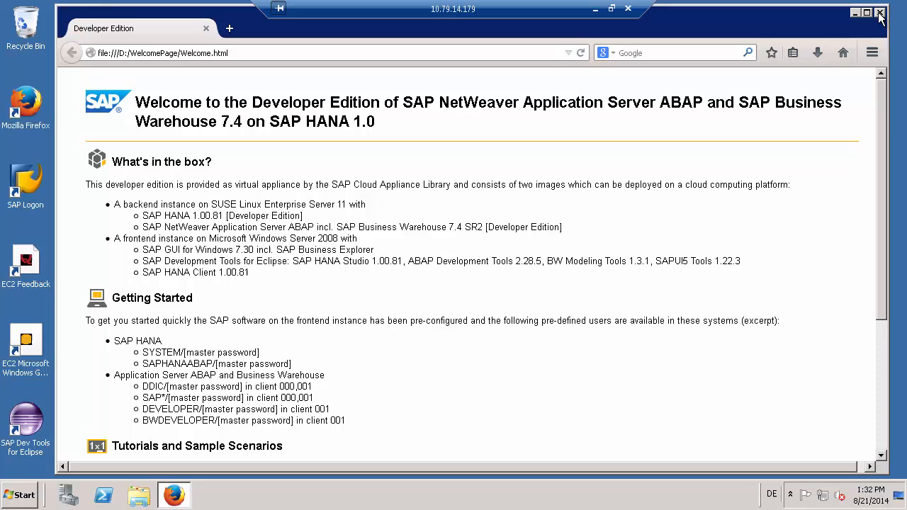
Close the remote Firefox welcome page and launch SAP Dev Tools for Eclipse
click(881, 13)
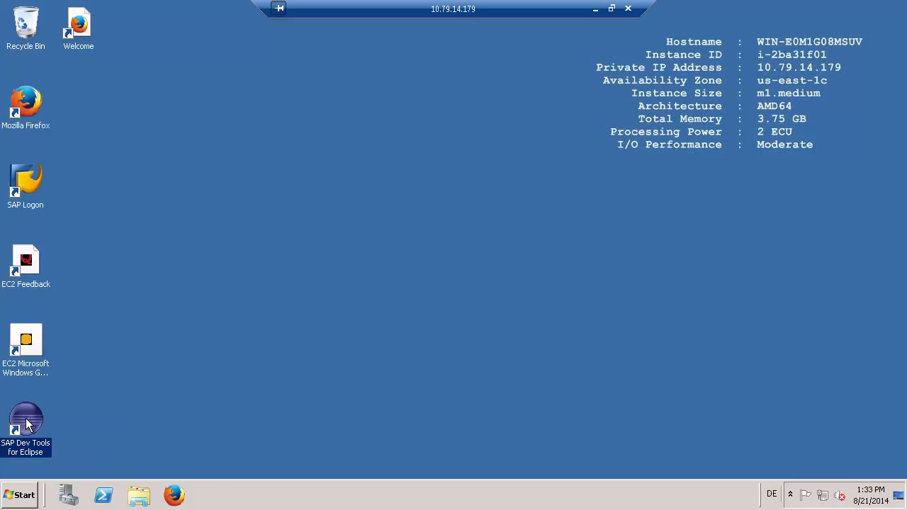
double_click(27, 421)
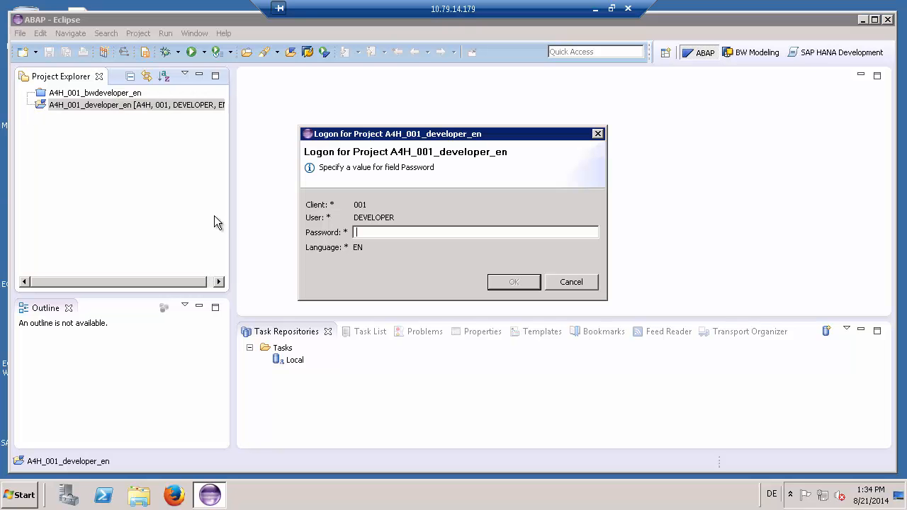
mouse_move(385, 232)
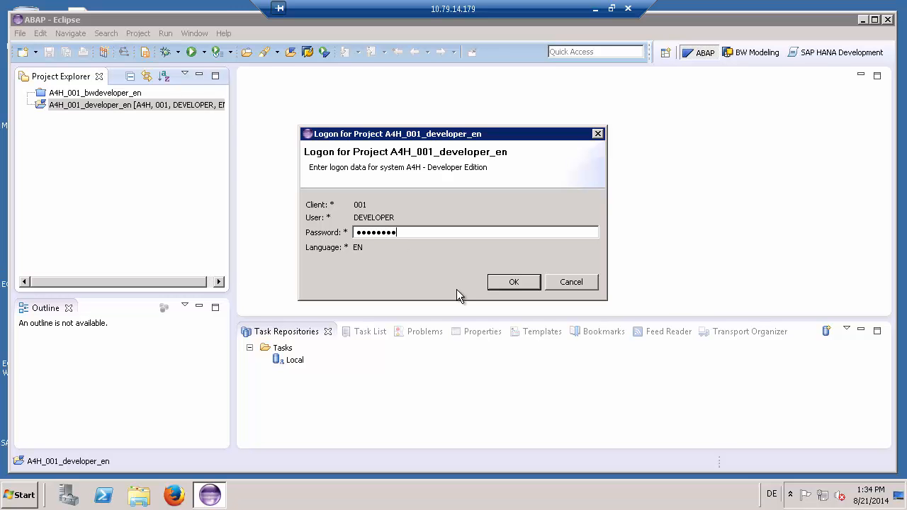
Confirm DEVELOPER's logon to project A4H_001_developer_en in the Logon dialog
click(513, 281)
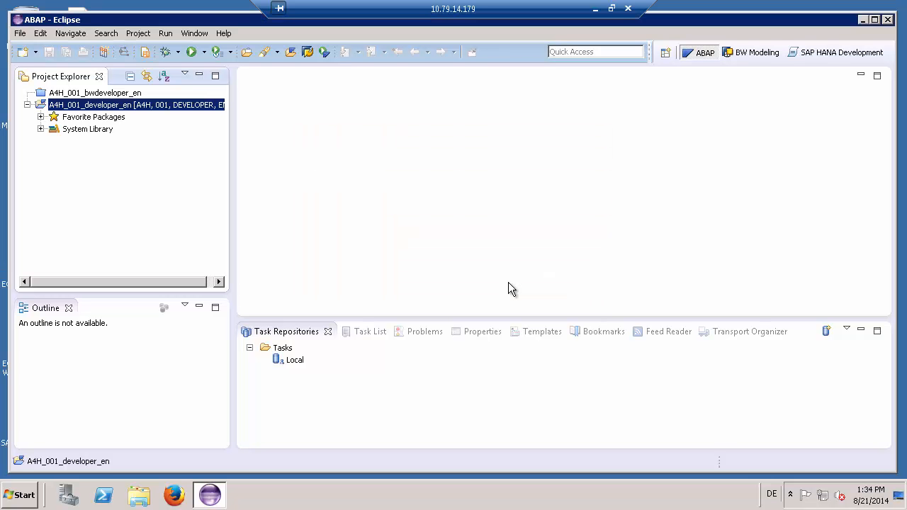